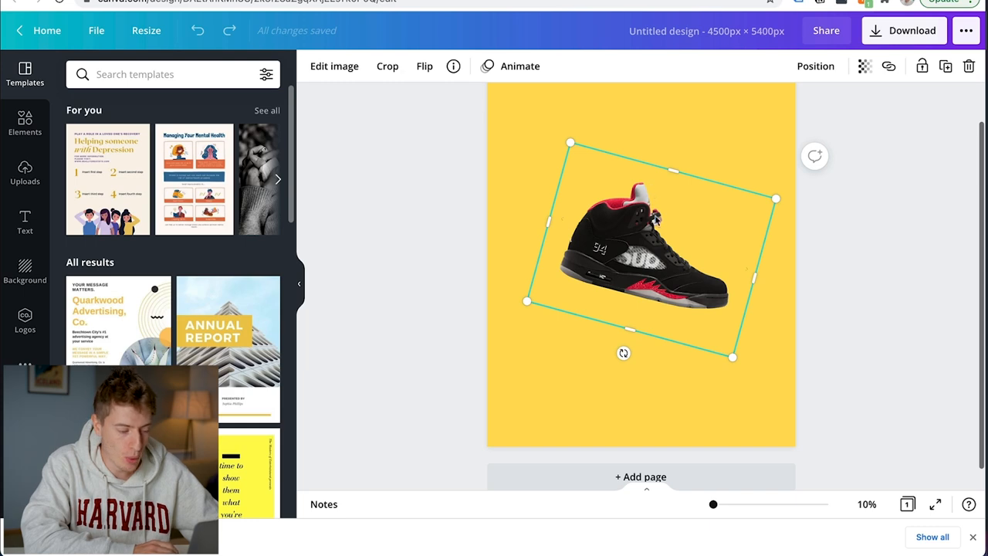
mouse_move(544, 324)
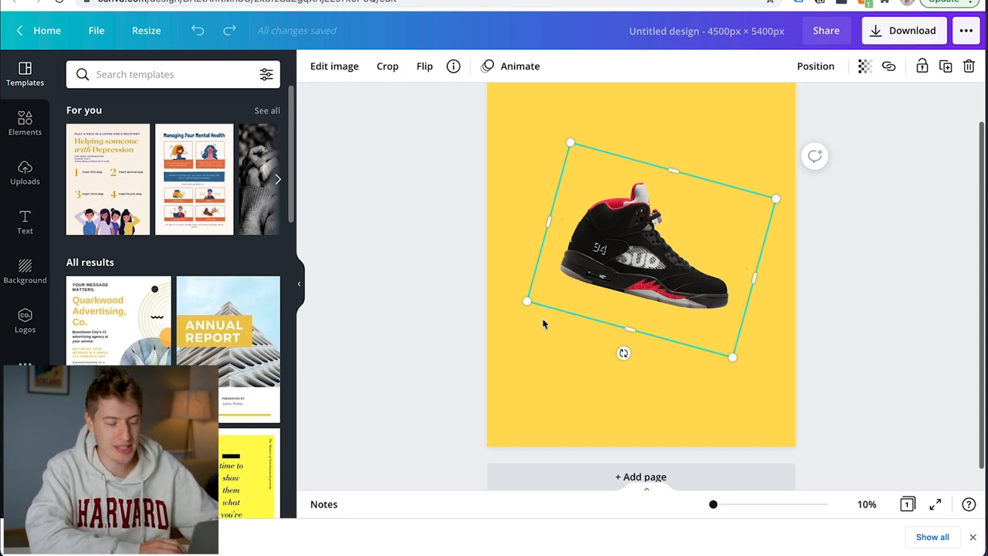
mouse_move(596, 174)
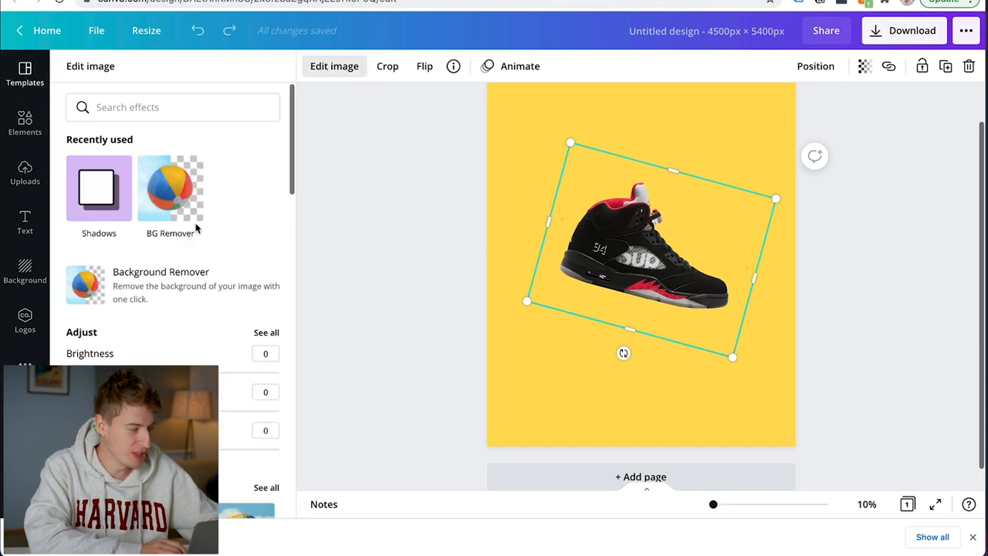
- Apply the Backdrop shadow style from the Shadows section to the sneaker photo
scroll("down", 3)
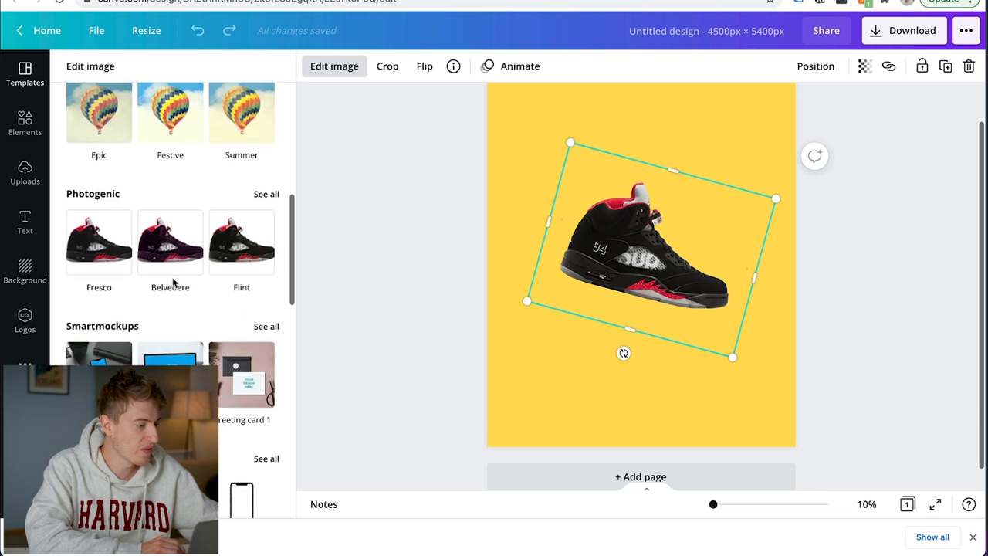
scroll("down", 3)
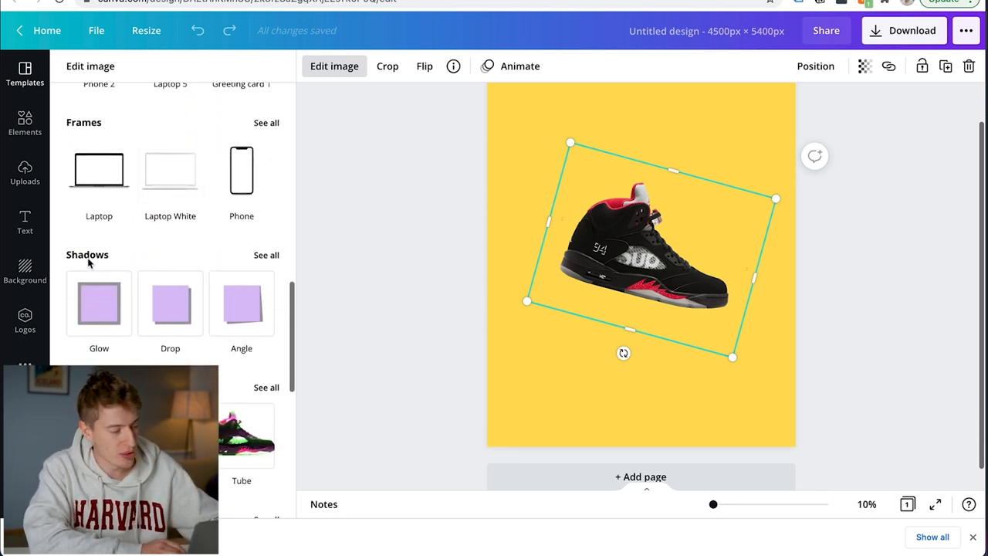
left_click(241, 303)
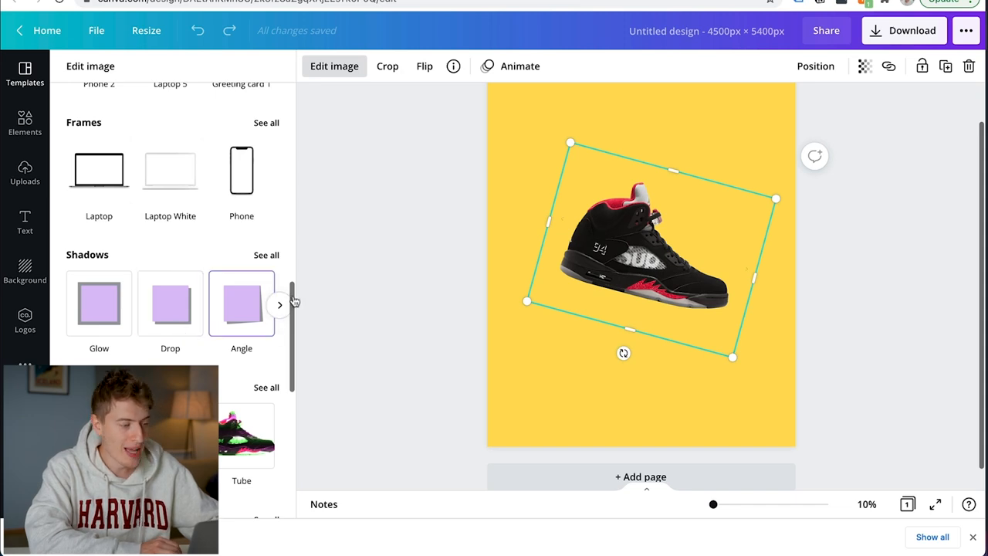
left_click(280, 304)
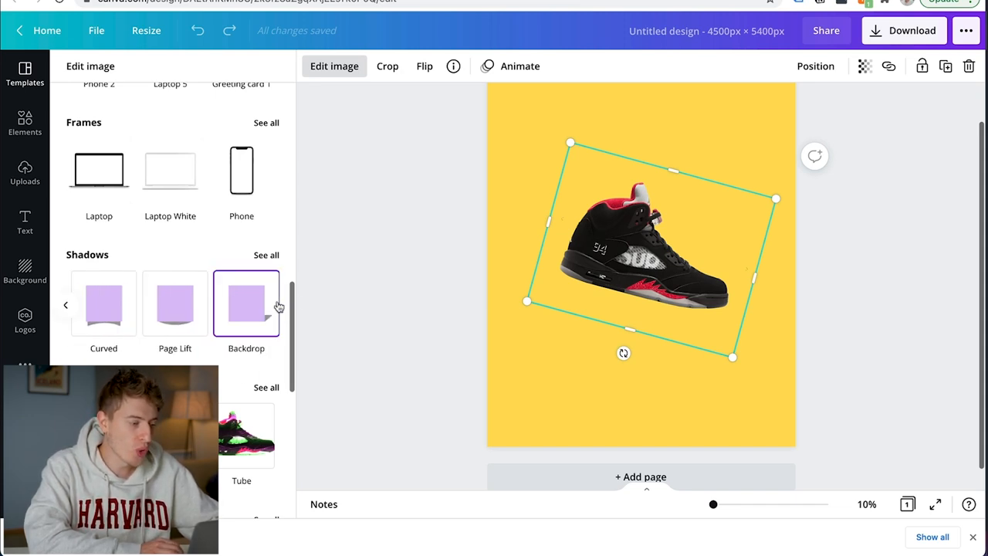
left_click(247, 303)
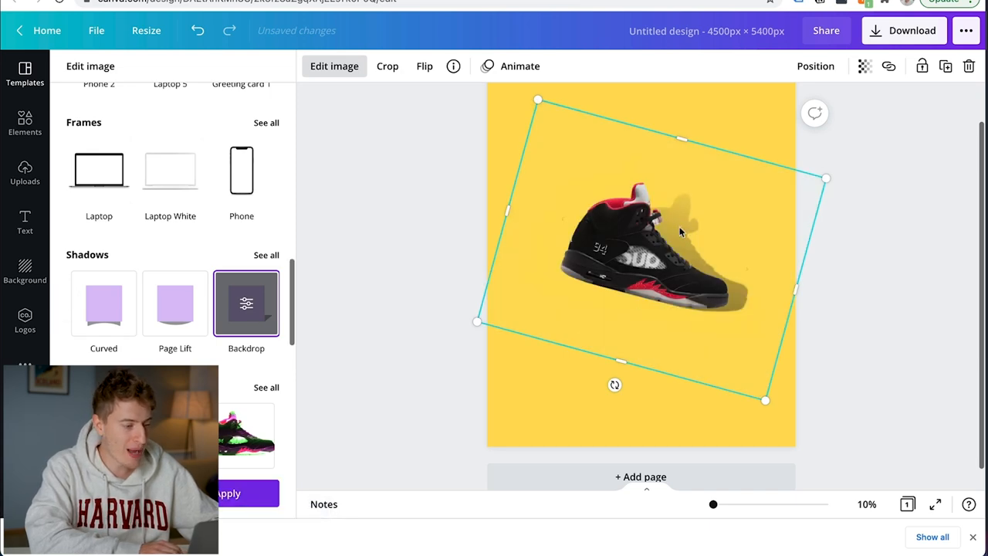
- Adjust the Backdrop shadow to lie beneath the shoe with transparency 20 and blur 6
left_click(247, 303)
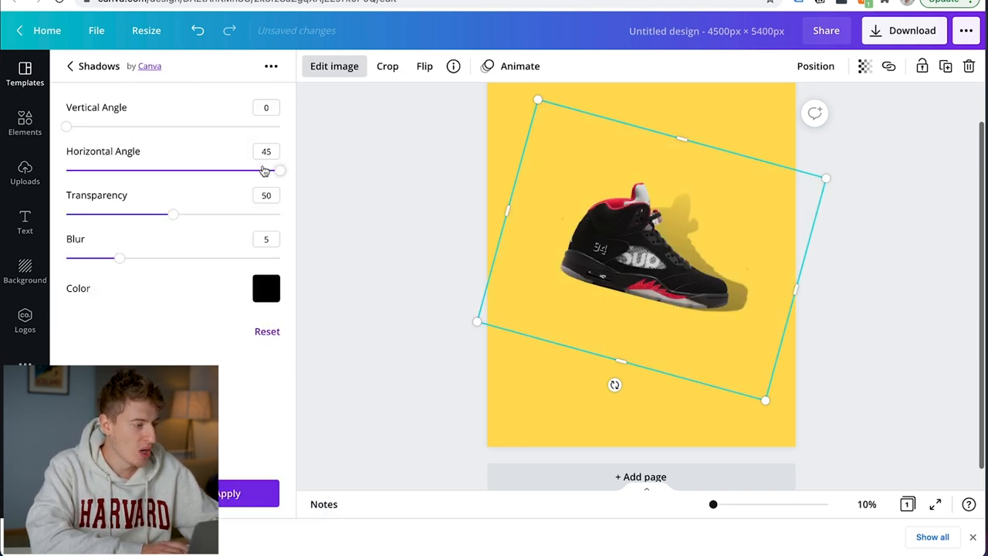
left_click_drag(266, 170, 198, 169)
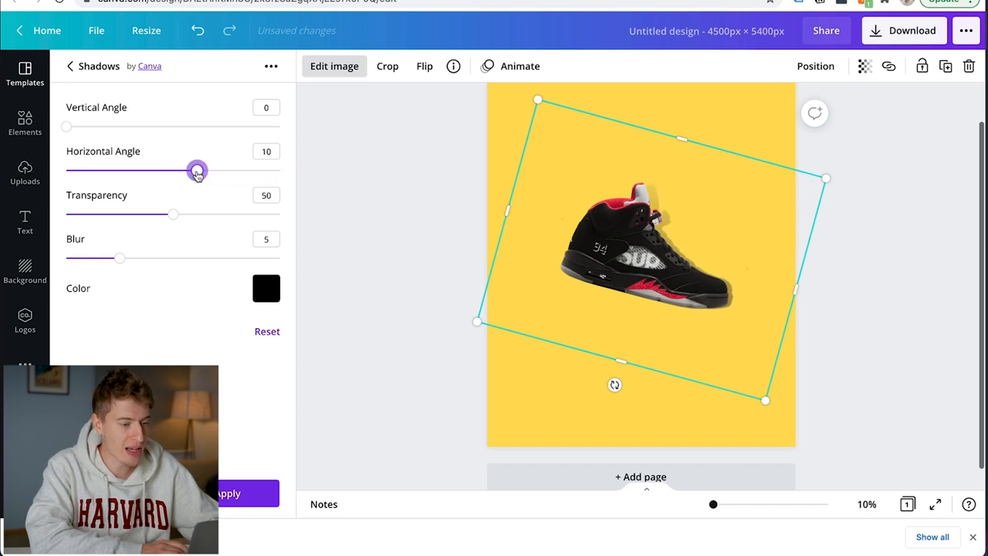
left_click_drag(66, 127, 195, 127)
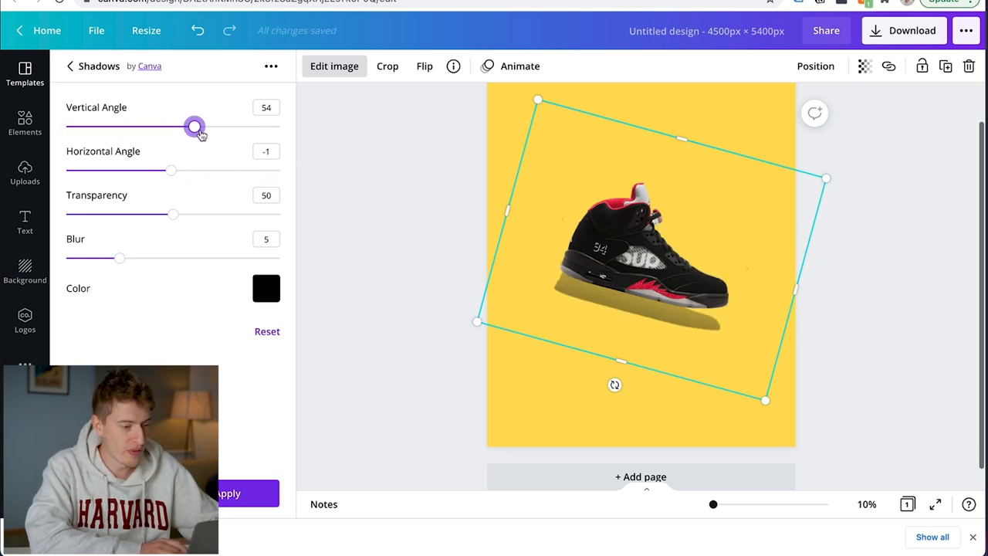
left_click_drag(194, 127, 276, 126)
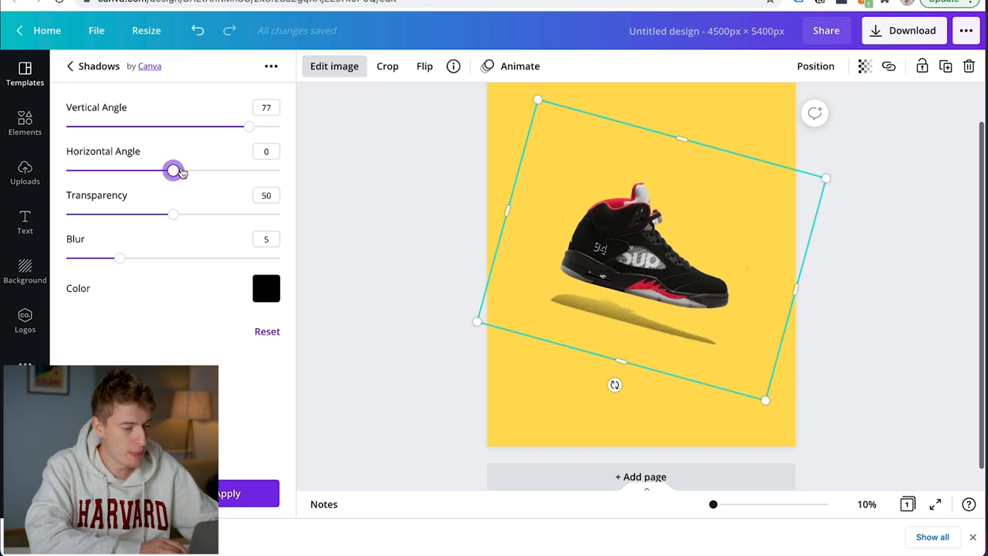
left_click_drag(173, 170, 166, 170)
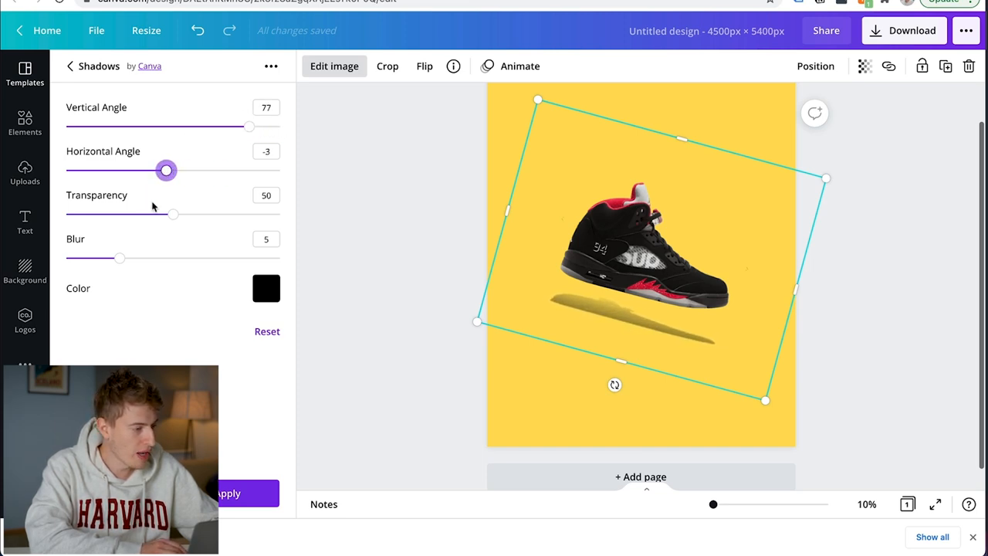
left_click_drag(173, 213, 108, 213)
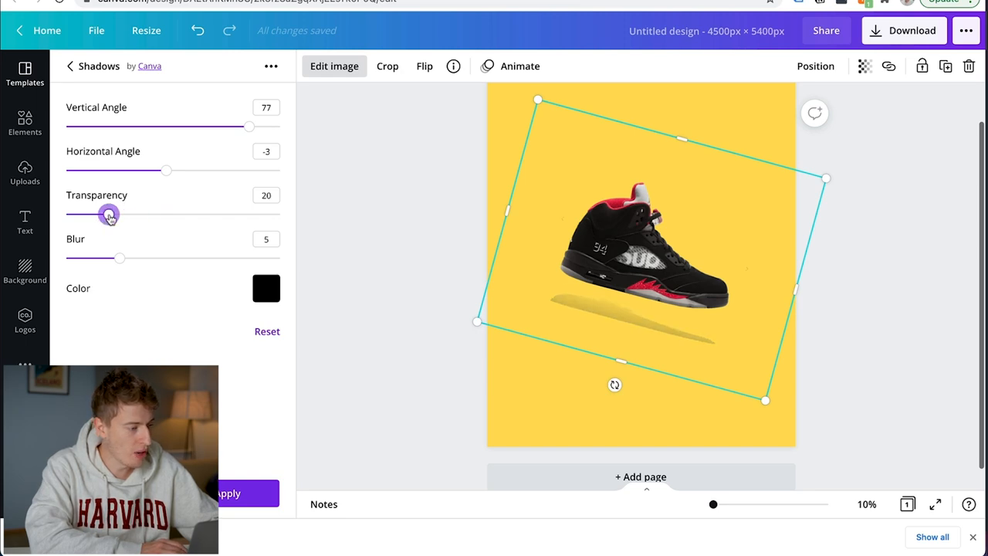
left_click_drag(120, 258, 216, 258)
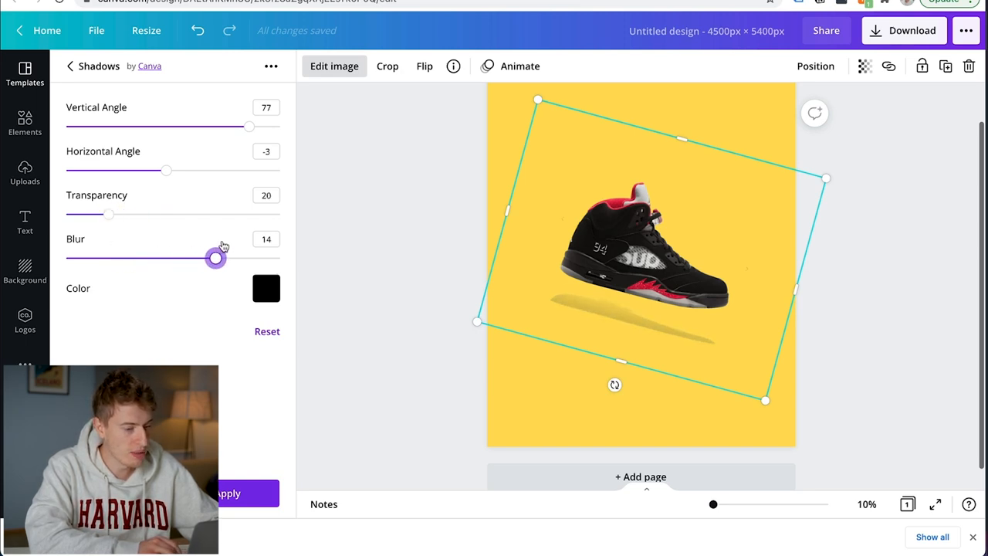
left_click_drag(216, 260, 130, 260)
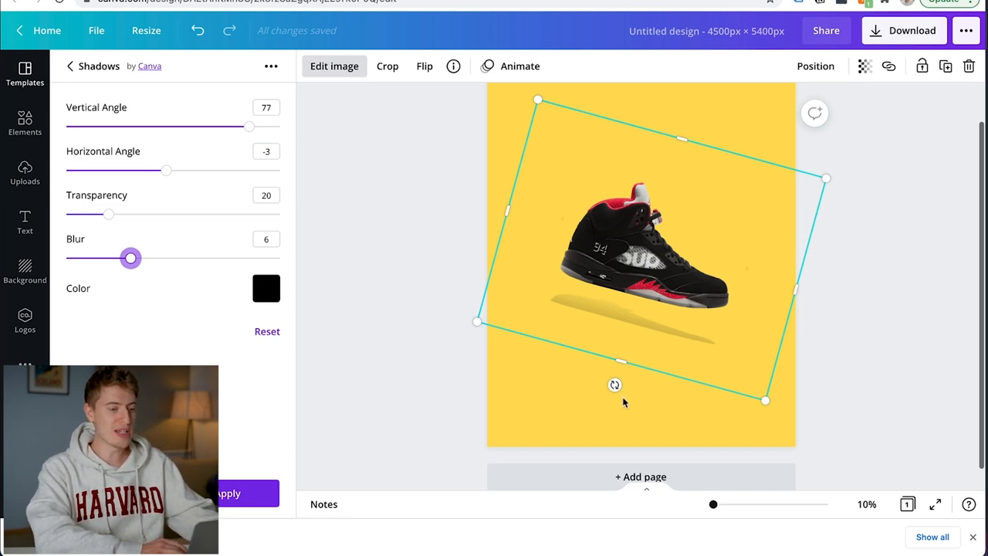
- Straighten the sneaker, fine-tune the shadow's angle under it, then show the page rulers
left_click_drag(614, 385, 648, 392)
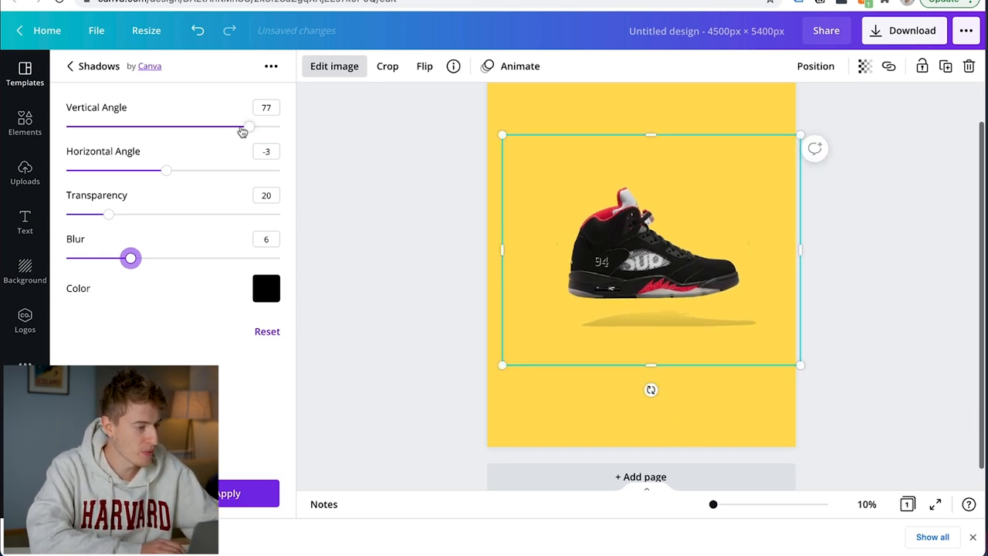
left_click_drag(244, 127, 272, 127)
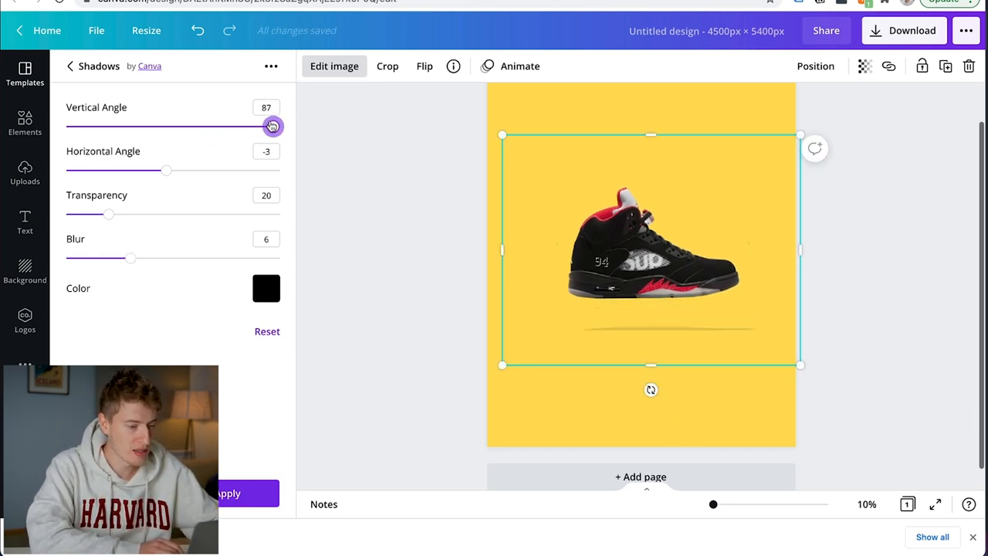
left_click_drag(166, 169, 142, 170)
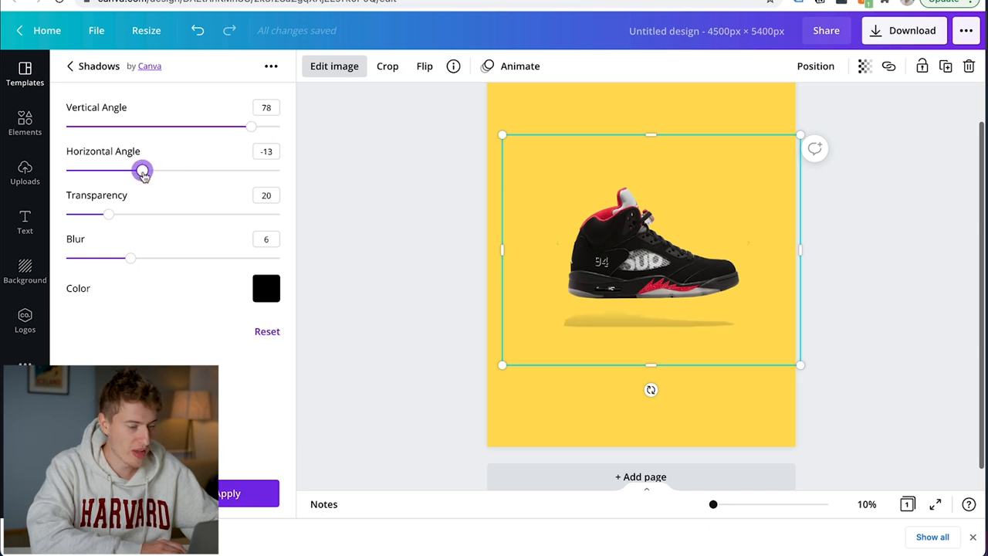
left_click_drag(142, 170, 173, 169)
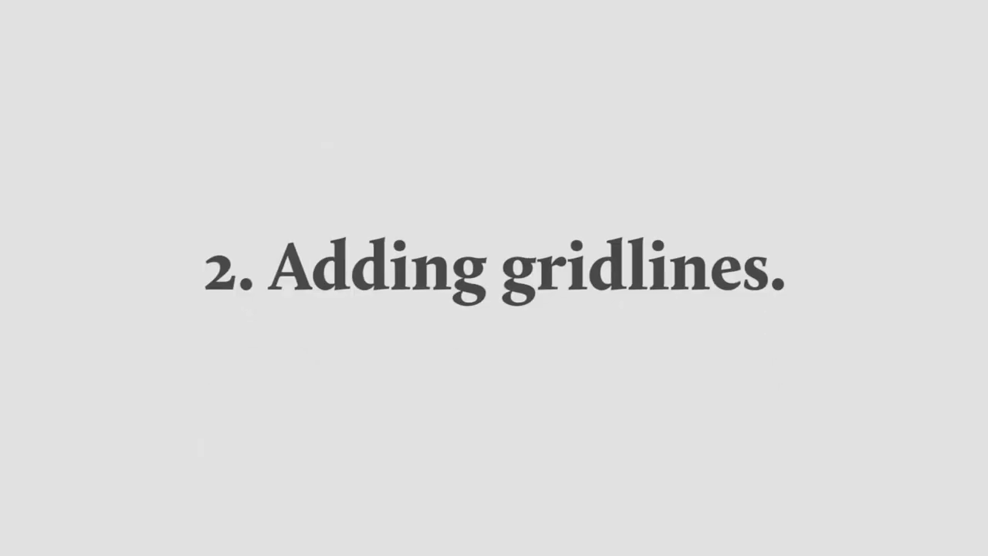
left_click(96, 31)
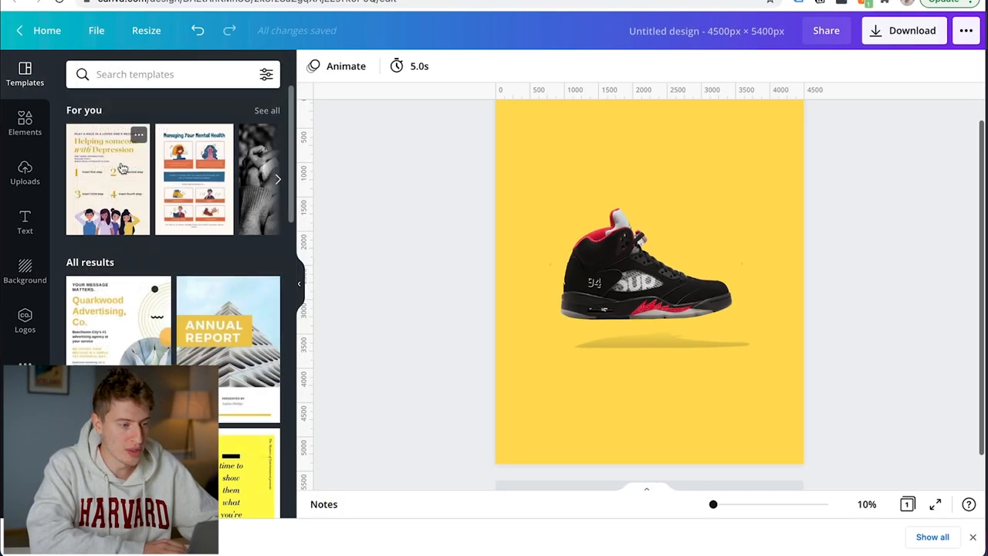
- Place guide lines across the page around the sneaker and bring up the Text panel
left_click(649, 278)
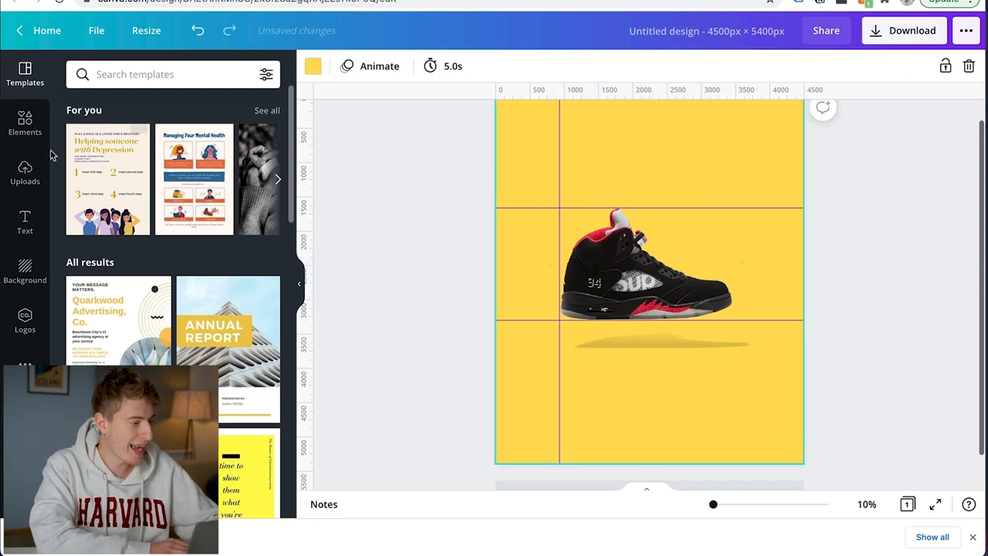
left_click(25, 223)
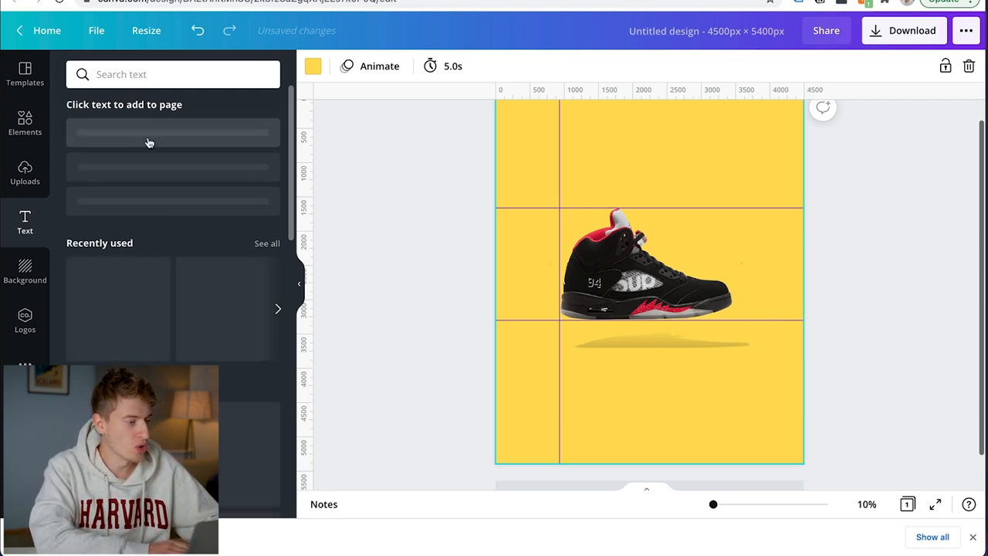
- Add a HI heading and snap it first to the top-left guides, then to the lower guides
left_click(147, 138)
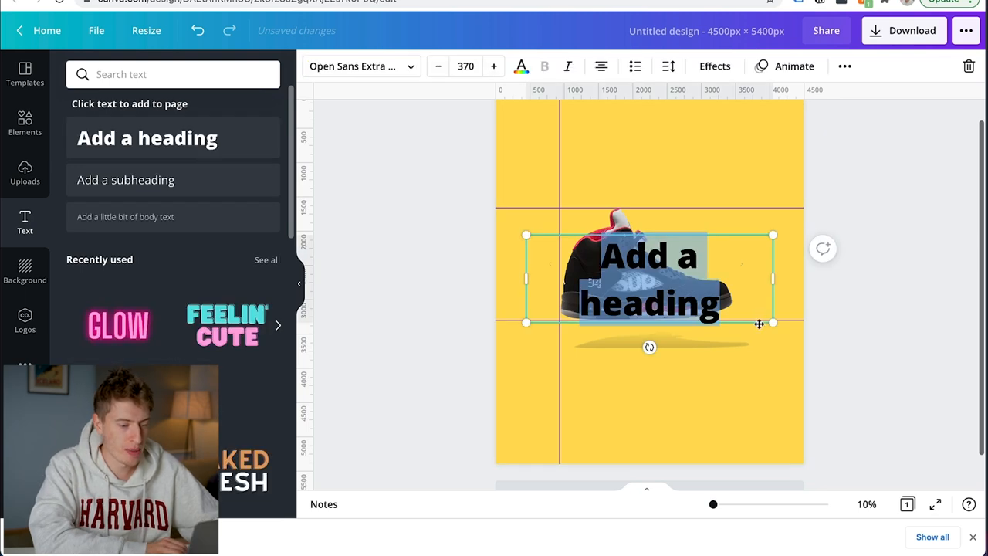
left_click_drag(649, 278, 667, 370)
type("HI")
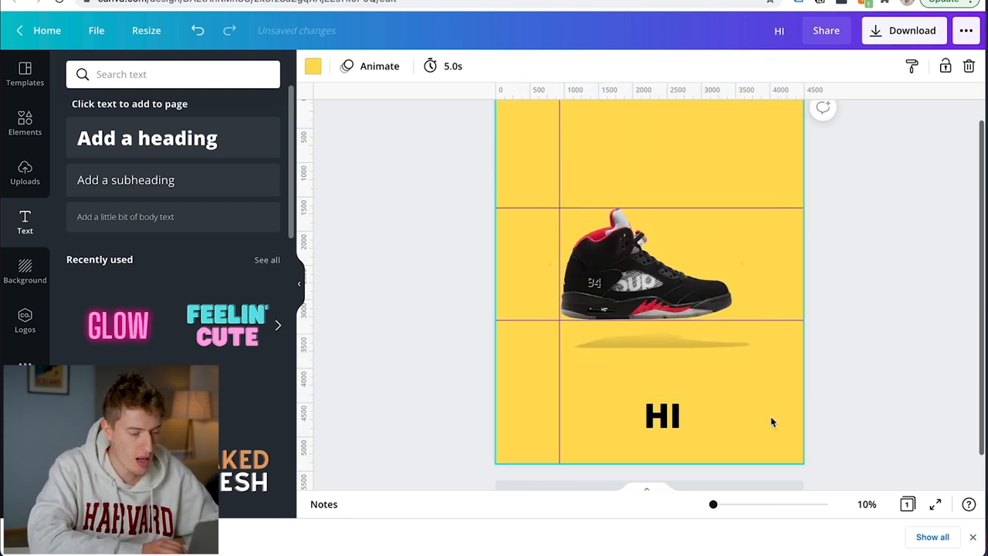
left_click_drag(662, 415, 541, 187)
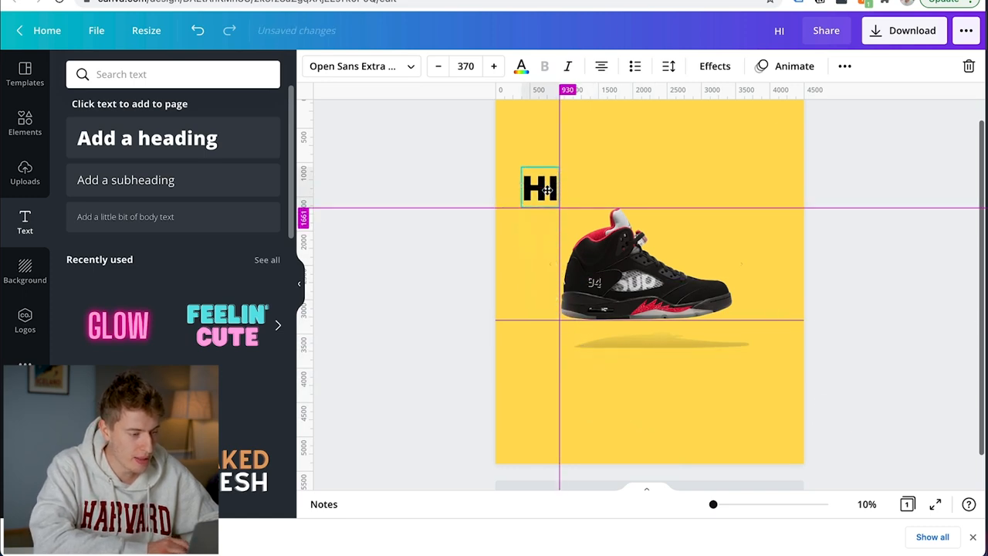
left_click(541, 187)
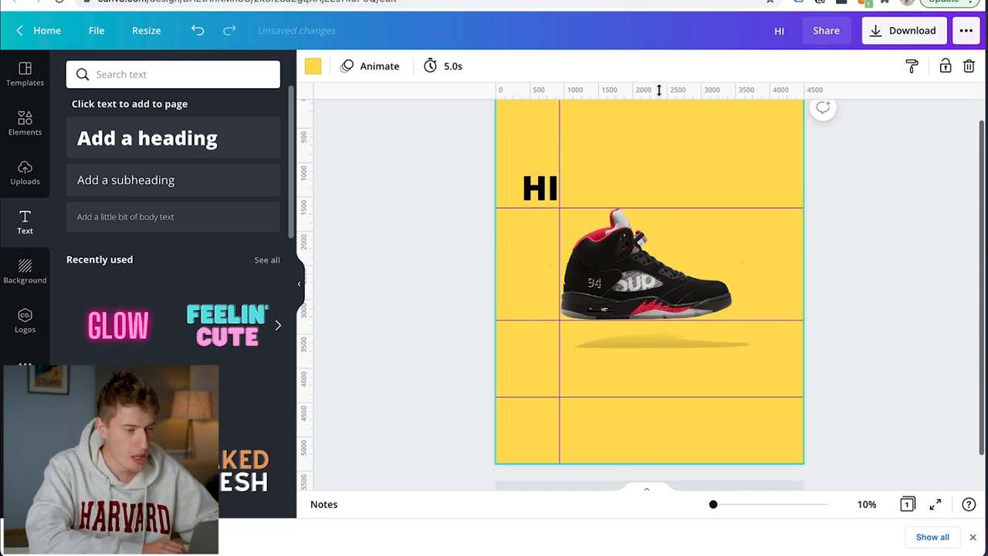
left_click(541, 188)
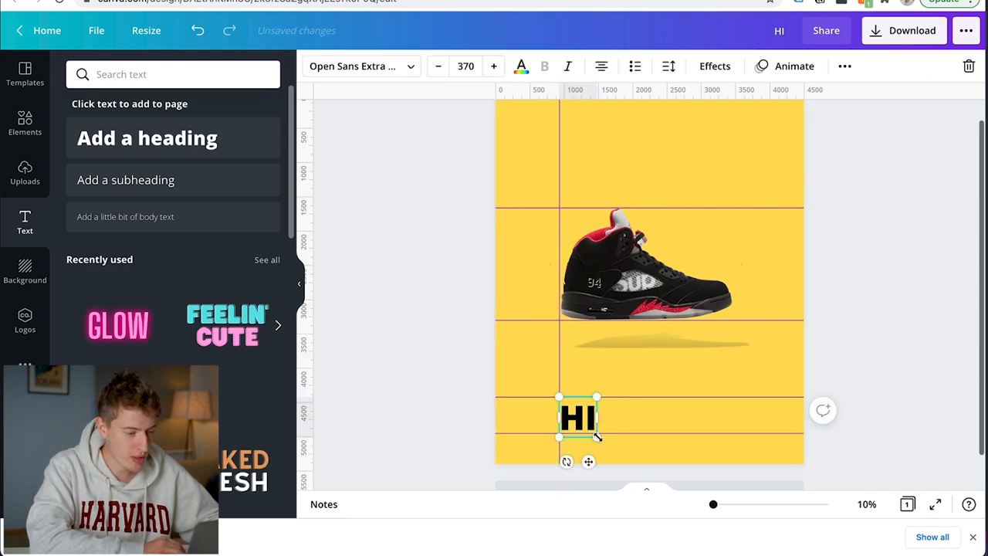
left_click_drag(596, 438, 593, 435)
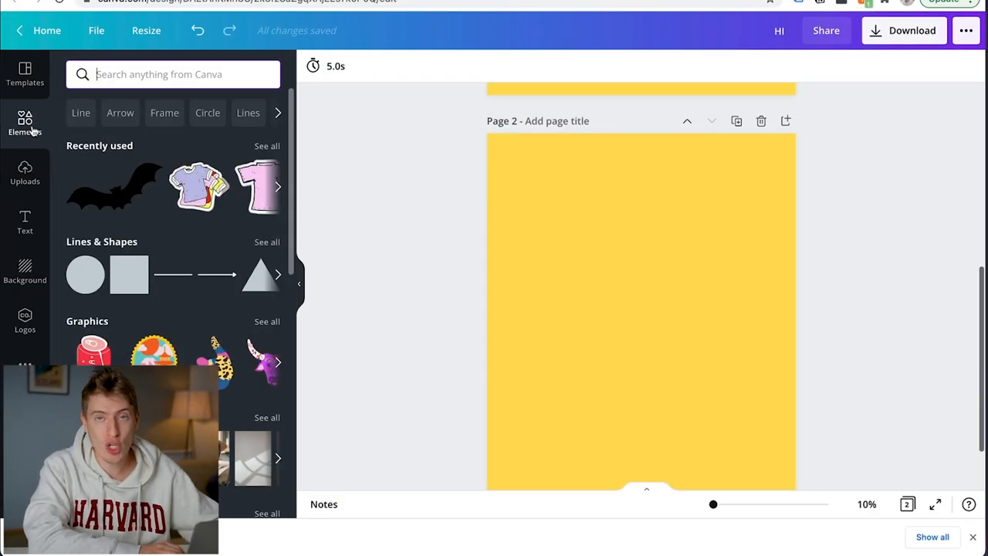
- Add the desktop monitor frame from the full Frames list to page 2
scroll("down", 3)
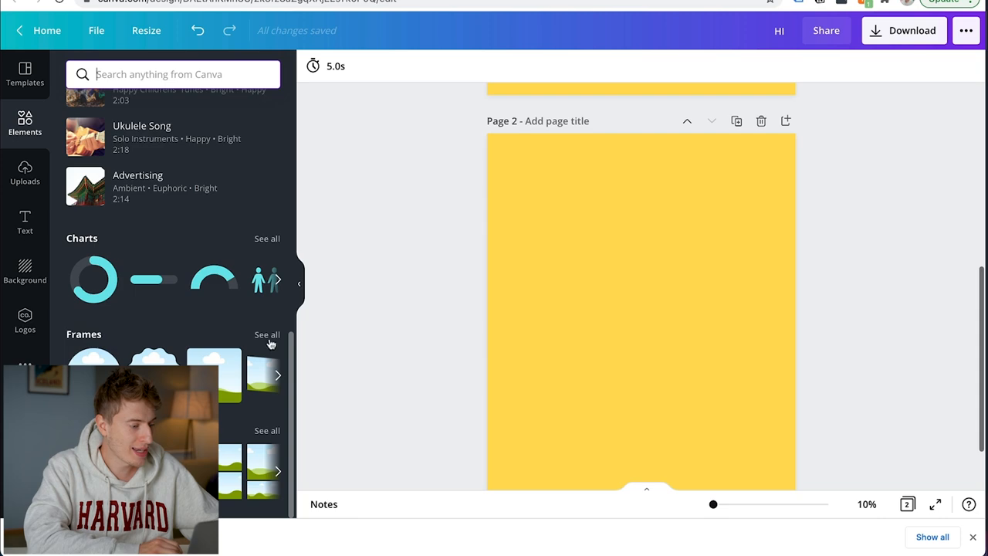
left_click(268, 334)
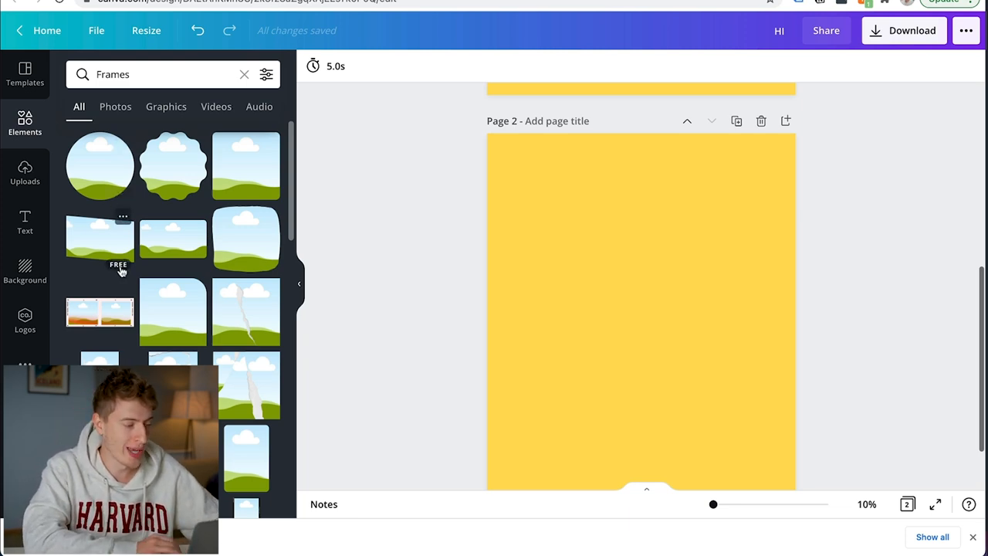
scroll("down", 3)
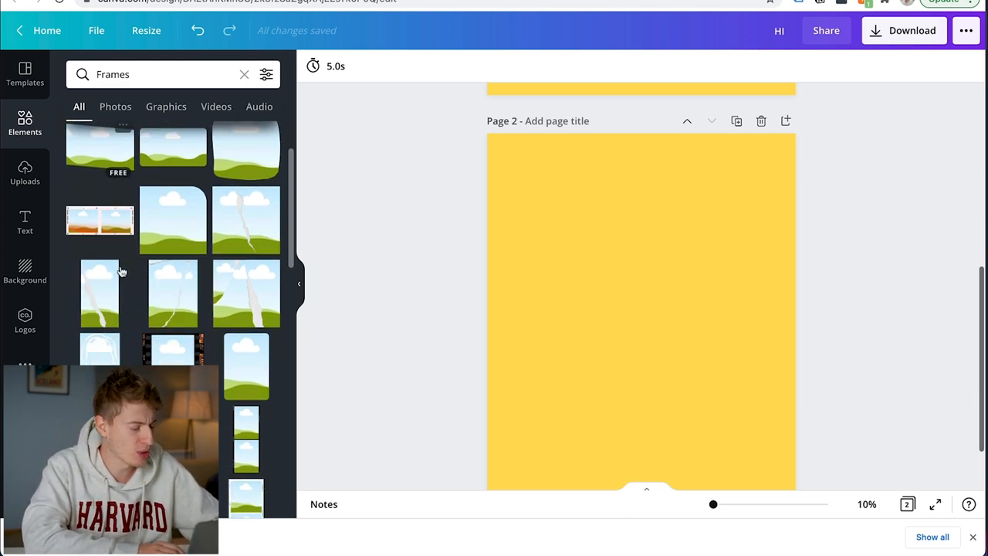
left_click(99, 292)
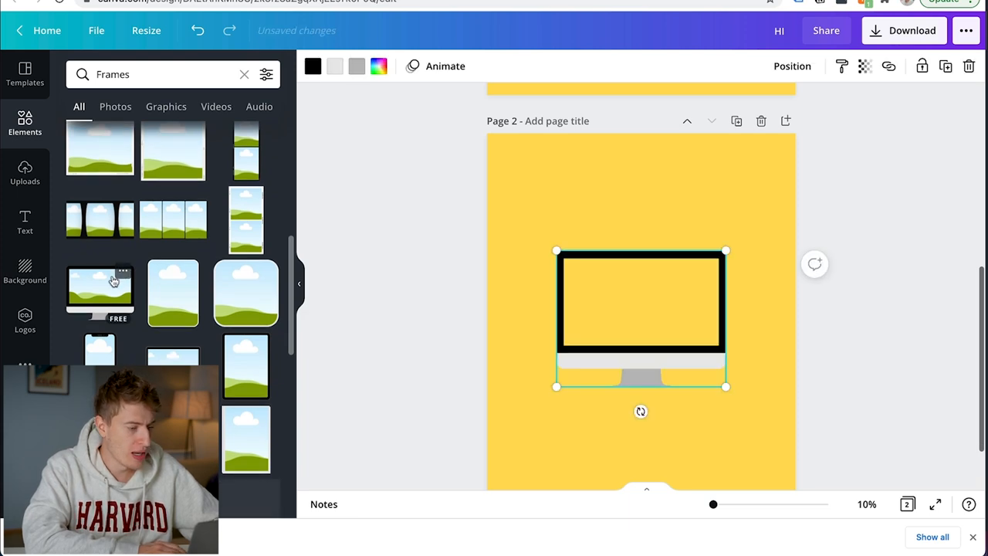
- Move the monitor frame to the top left and add laptop and phone frames beside it
left_click_drag(641, 317, 586, 216)
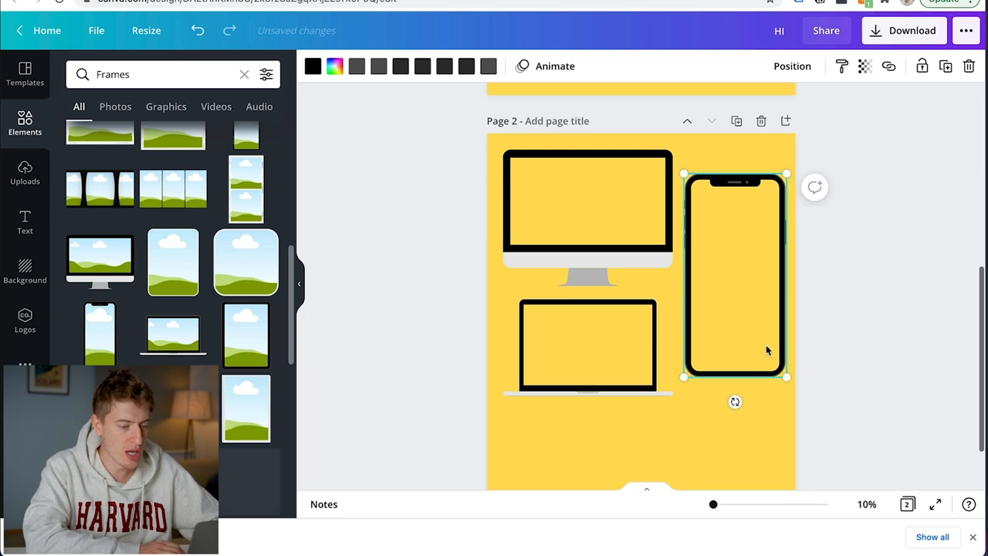
left_click(25, 173)
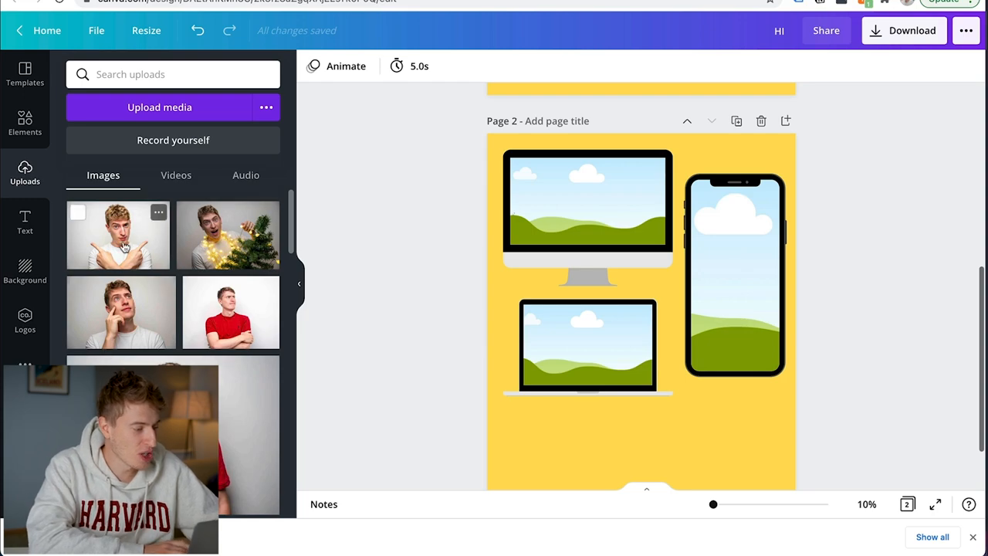
- Fill the monitor, phone and laptop frames with the uploaded photos
left_click_drag(118, 235, 587, 204)
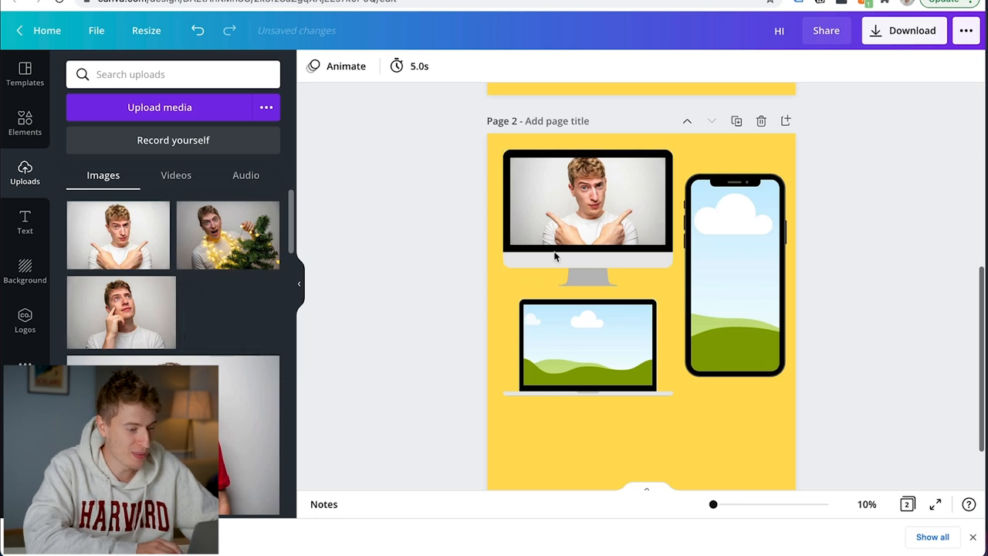
left_click(735, 275)
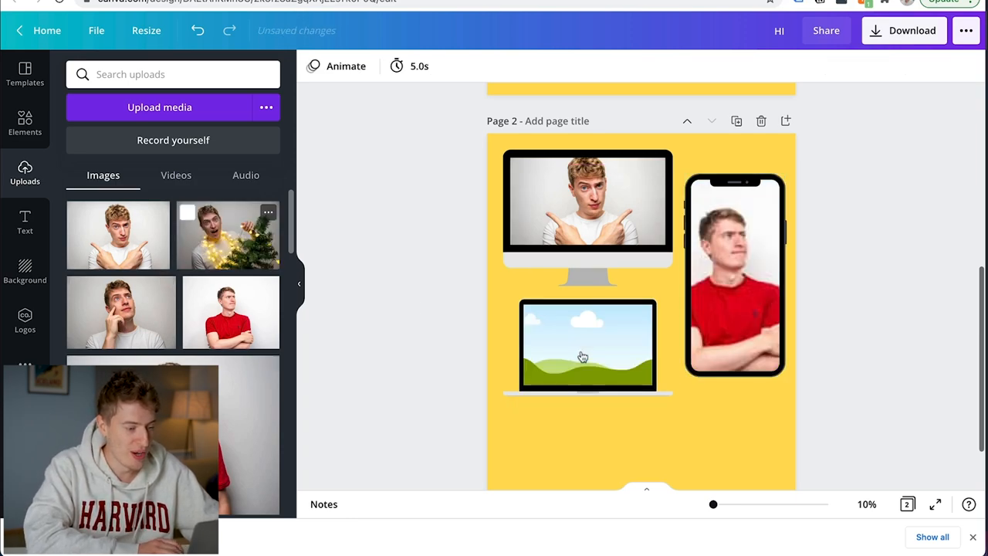
left_click(586, 347)
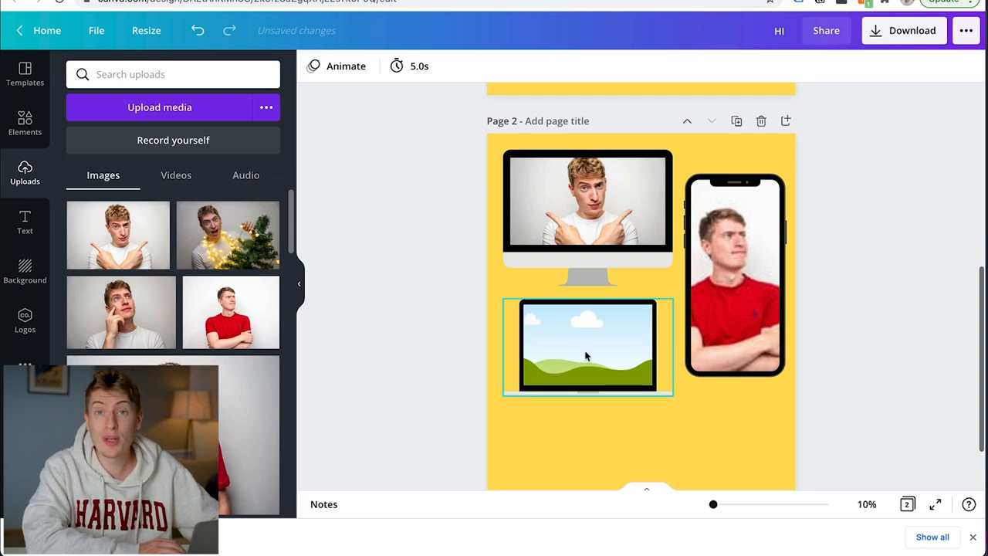
left_click(587, 216)
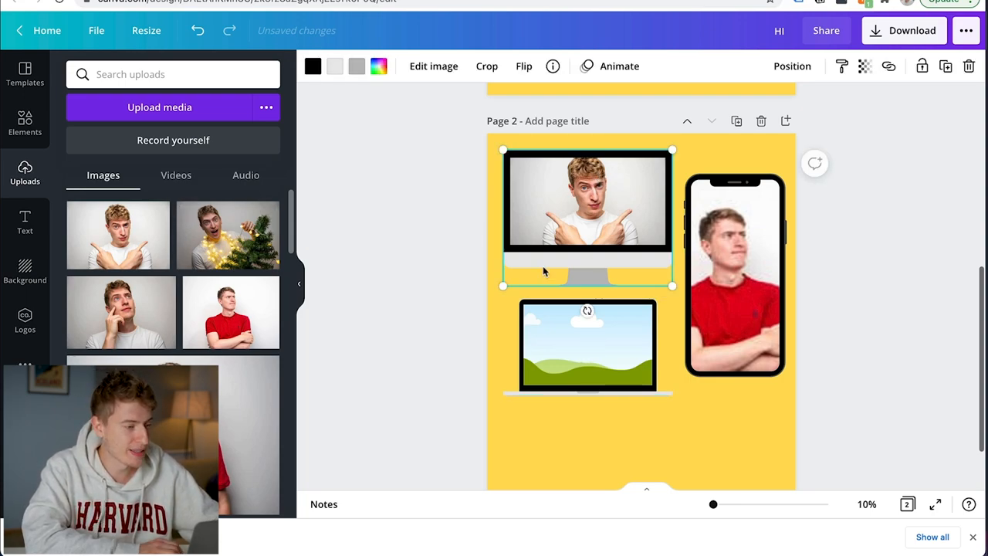
left_click(587, 346)
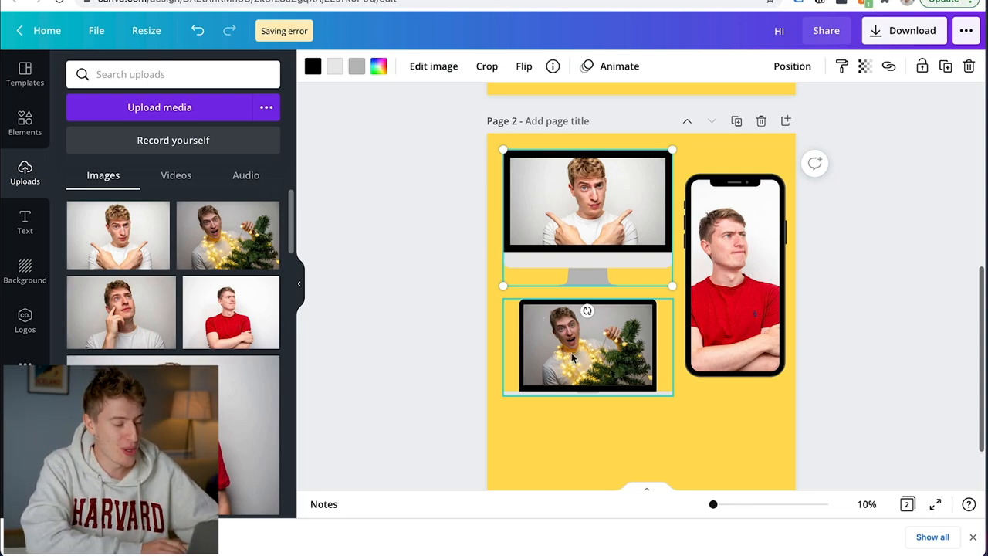
- Reposition the photo inside the phone frame and confirm with Done
left_click(586, 216)
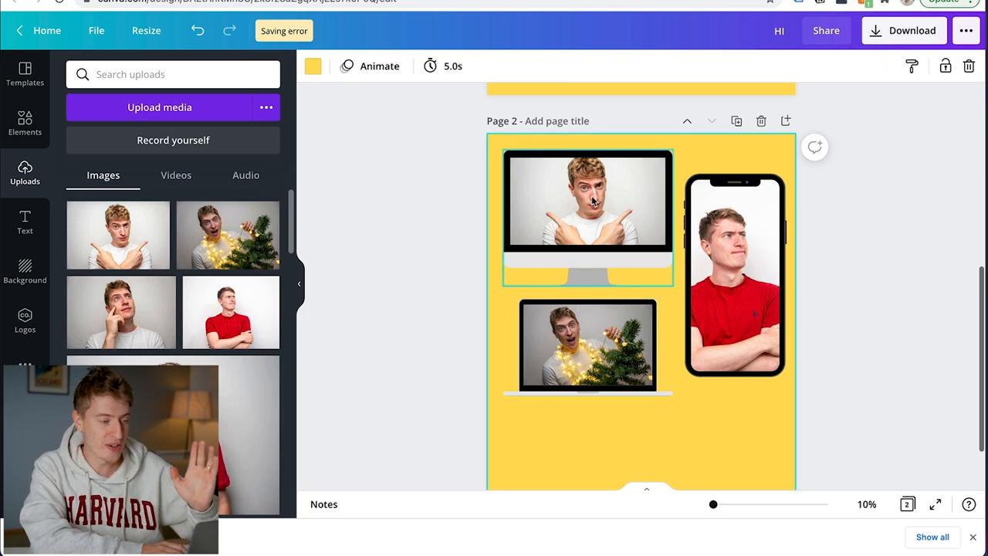
left_click(588, 216)
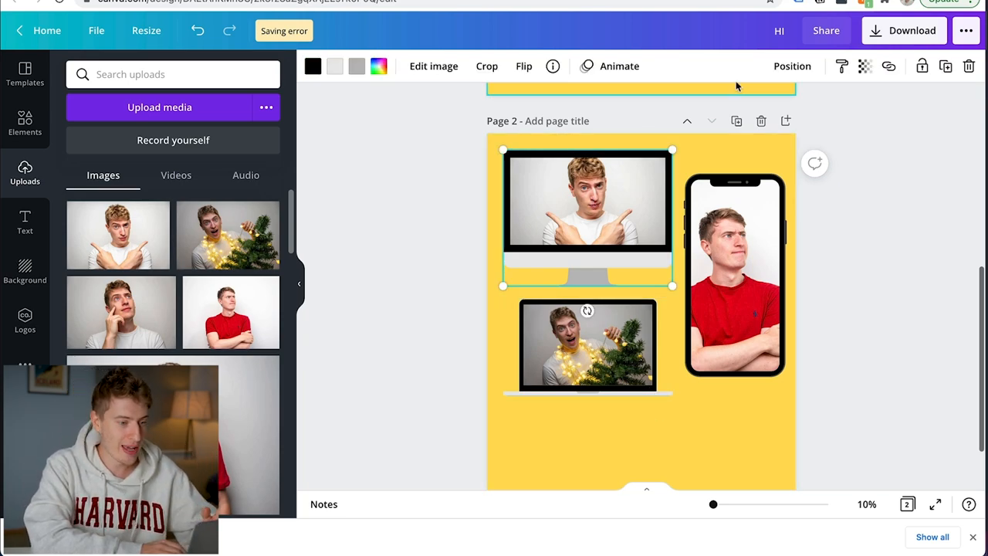
left_click(587, 345)
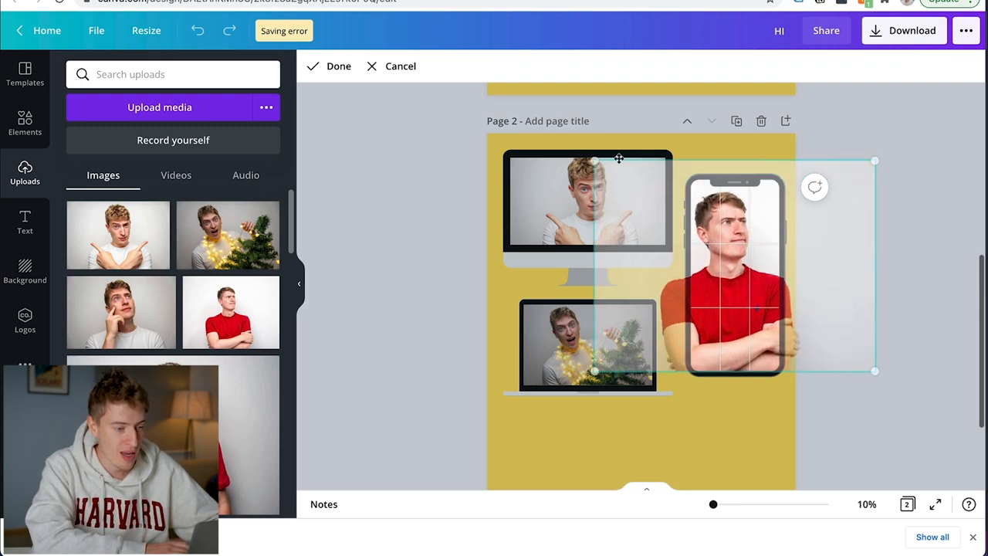
left_click(338, 64)
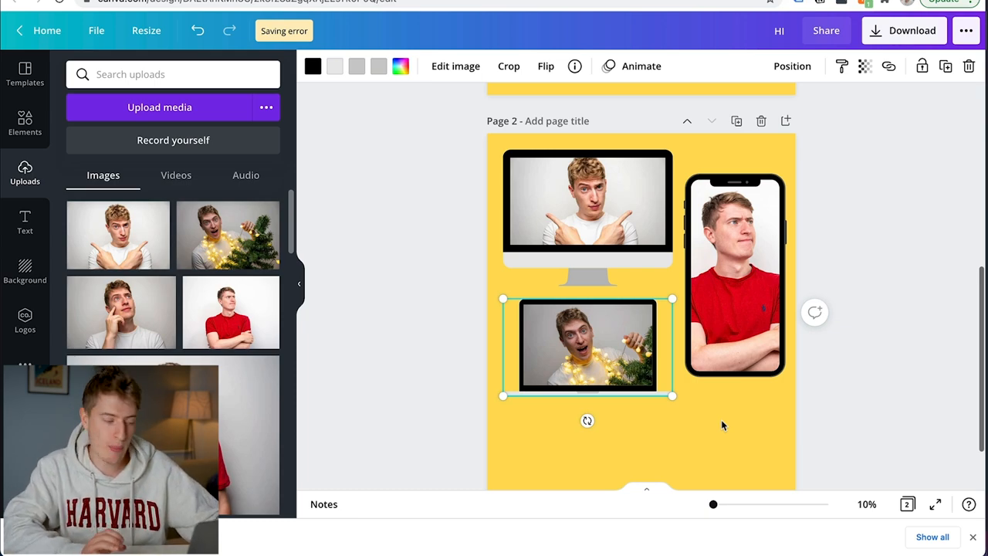
mouse_move(448, 353)
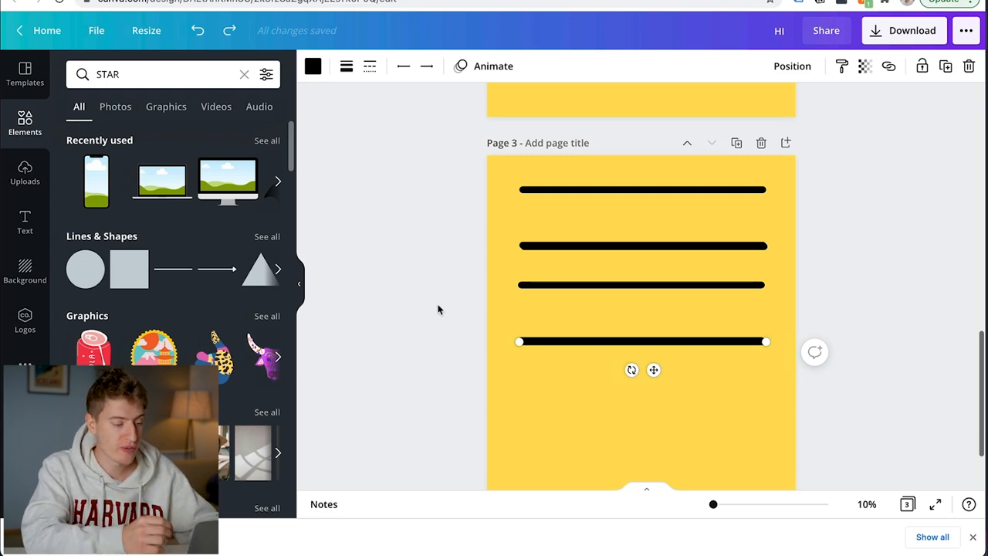
mouse_move(689, 164)
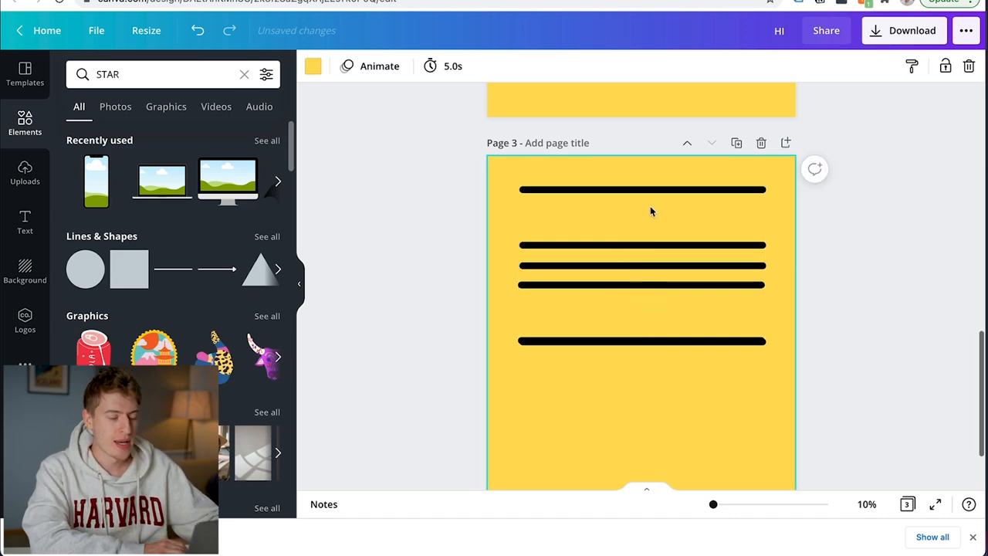
- Recolour the black lines red using Change all to replace black throughout the design
left_click(640, 284)
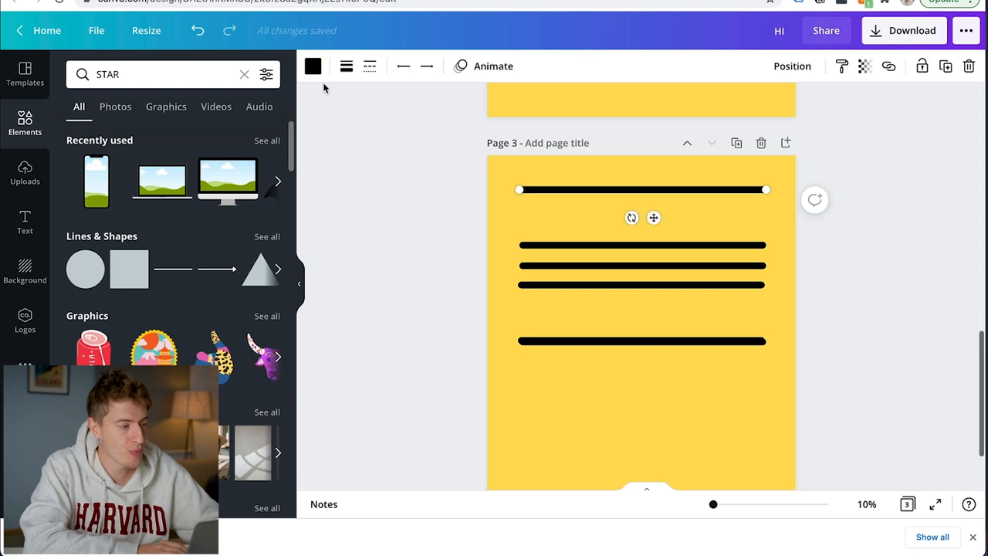
left_click(312, 65)
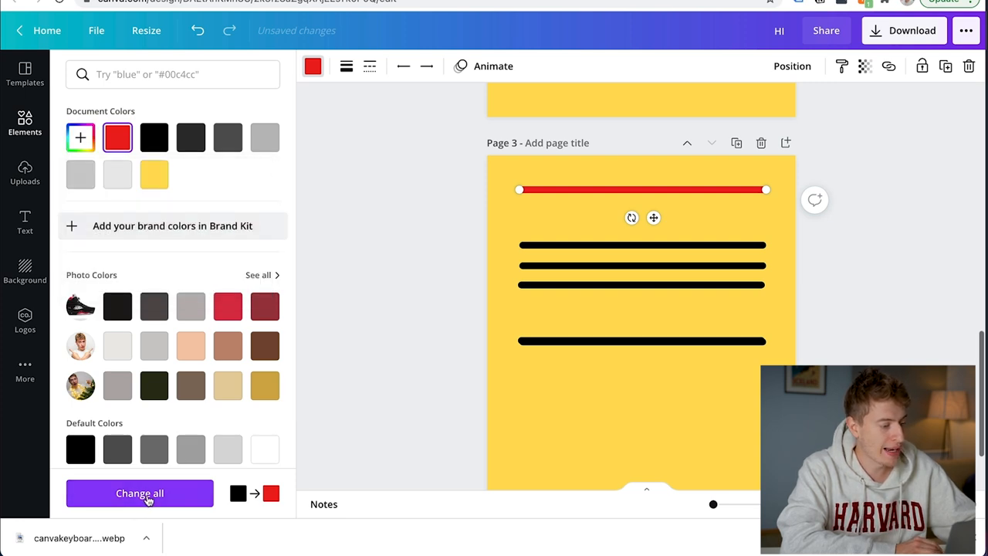
left_click(139, 493)
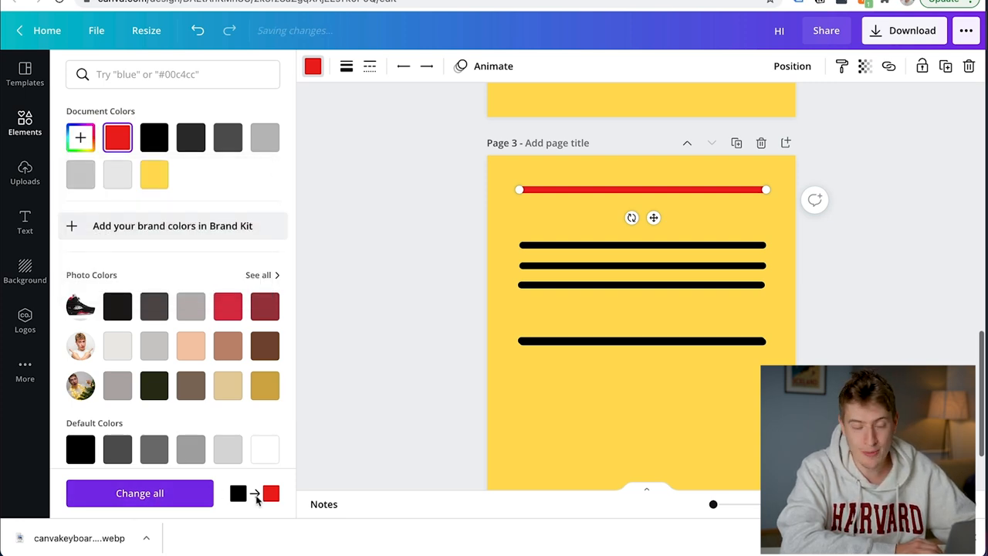
left_click(139, 492)
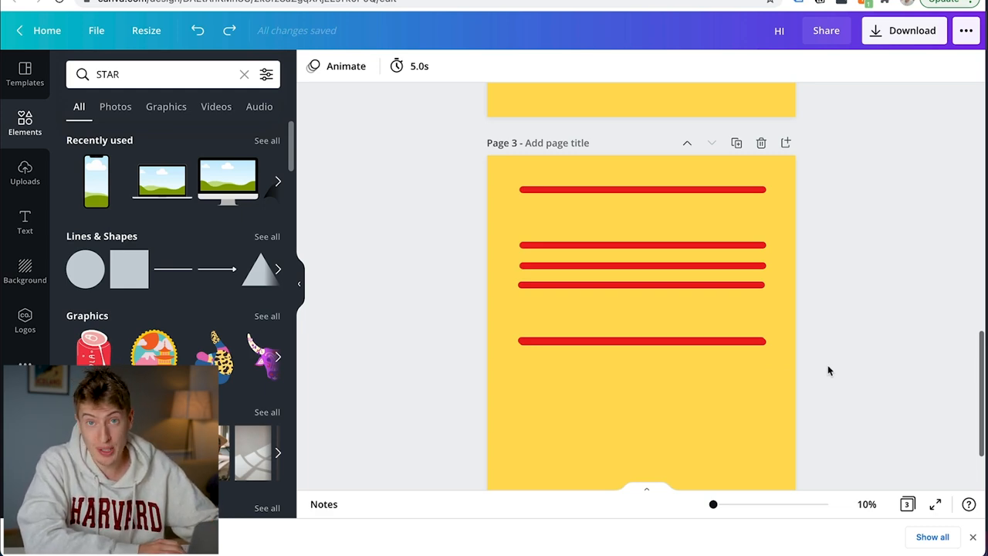
- Select the red lines together and space them evenly vertically via Position
left_click(642, 341)
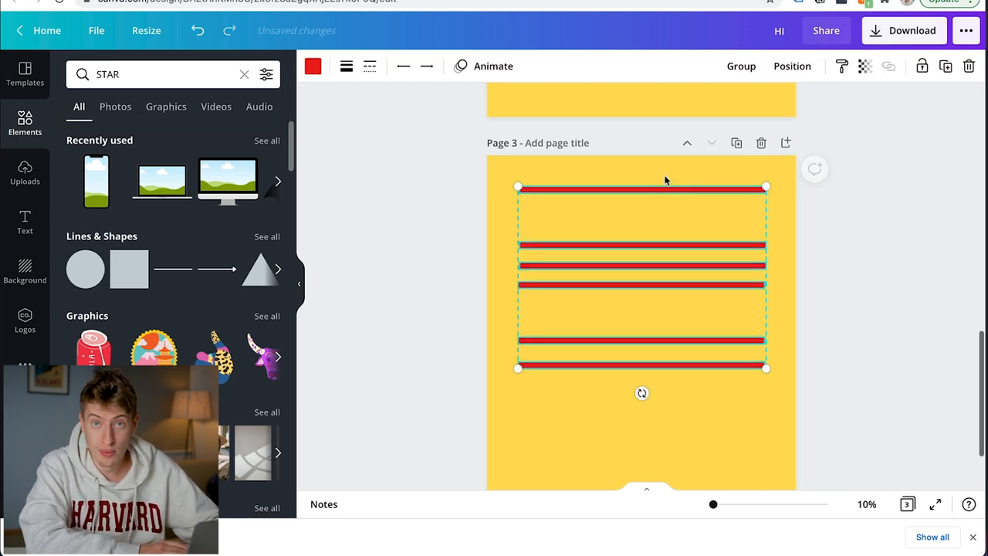
left_click(793, 64)
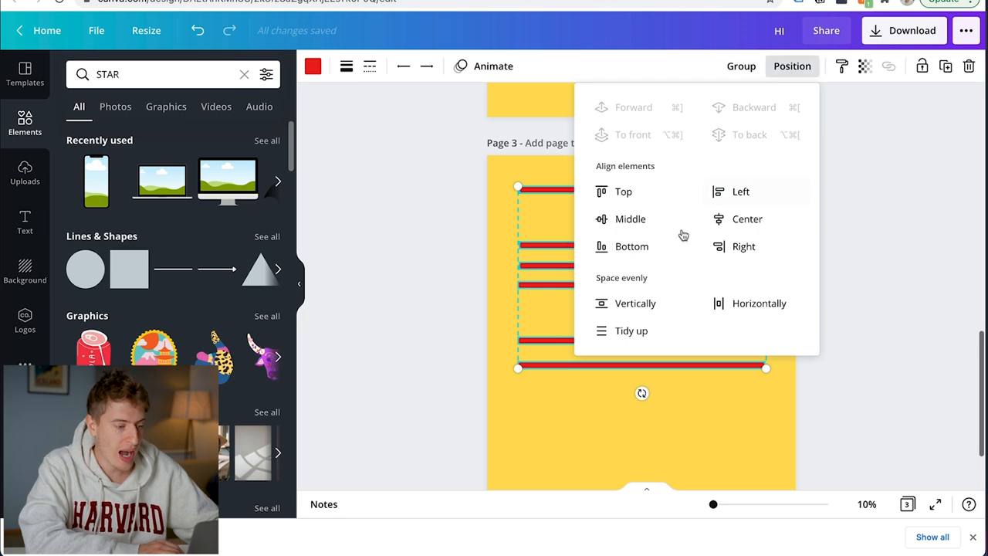
left_click(636, 302)
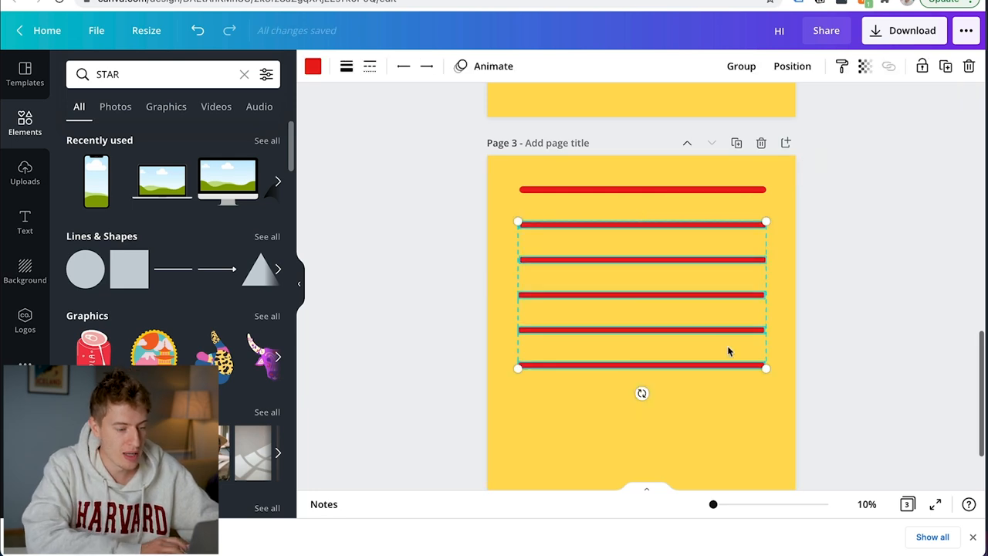
left_click(792, 65)
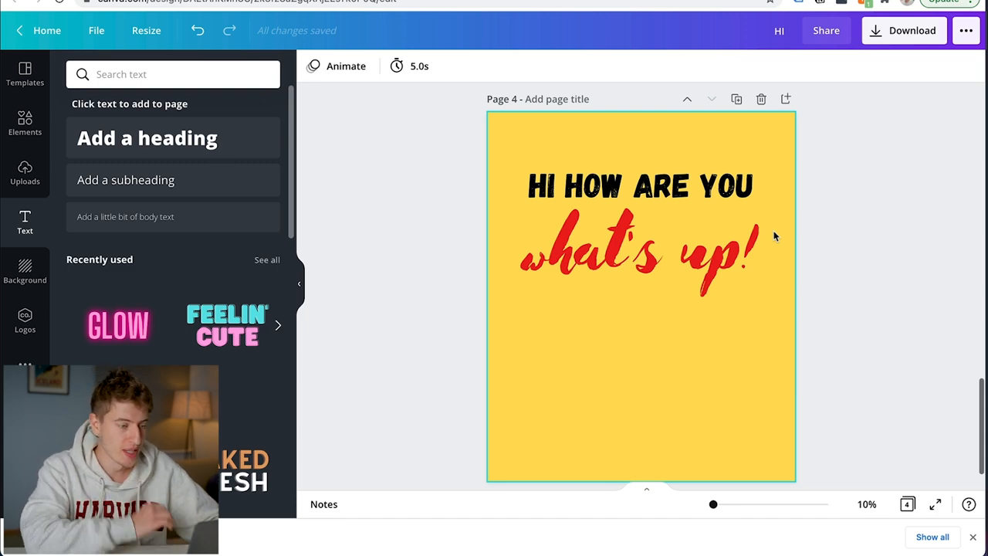
- Select the HI HOW ARE YOU heading and reveal its extra toolbar options via More
left_click(639, 185)
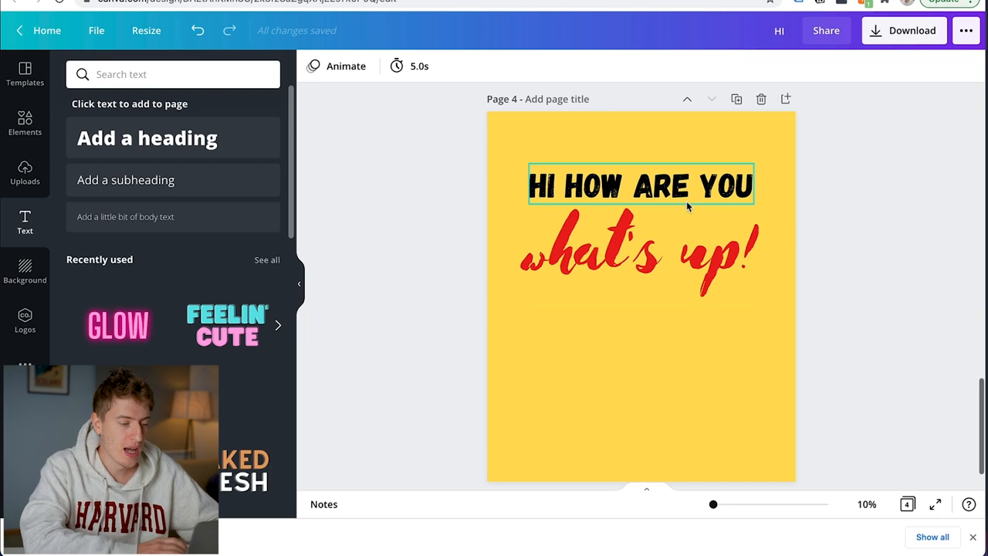
left_click(639, 186)
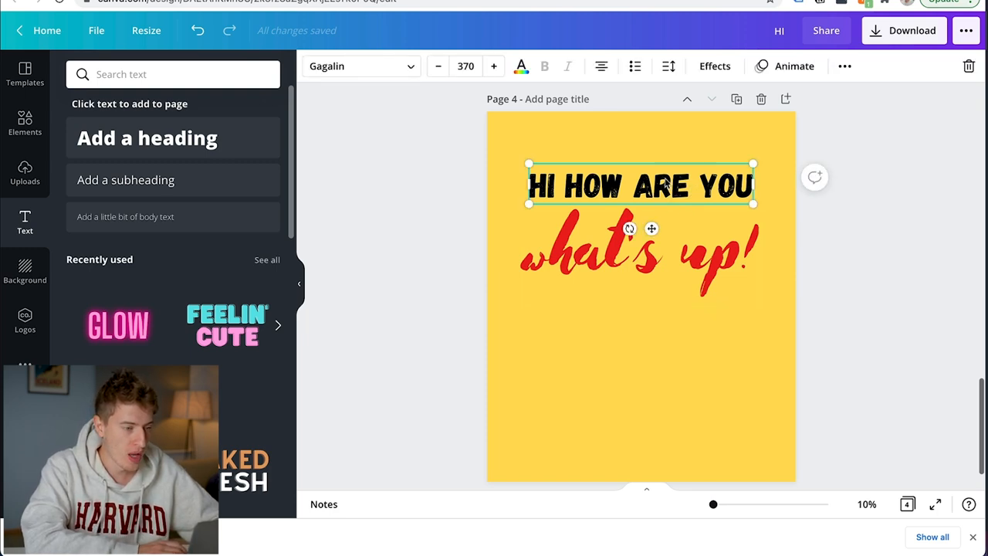
mouse_move(845, 65)
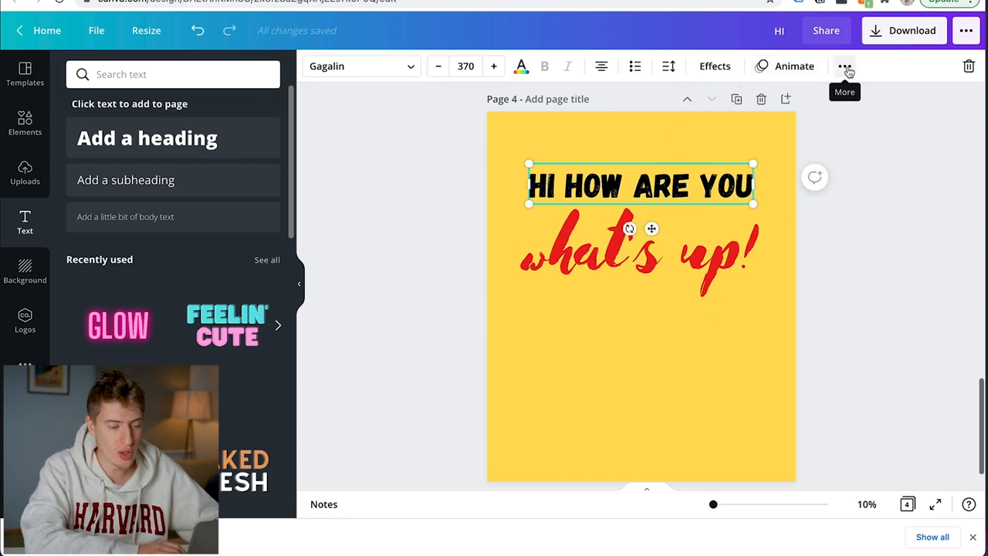
left_click(845, 64)
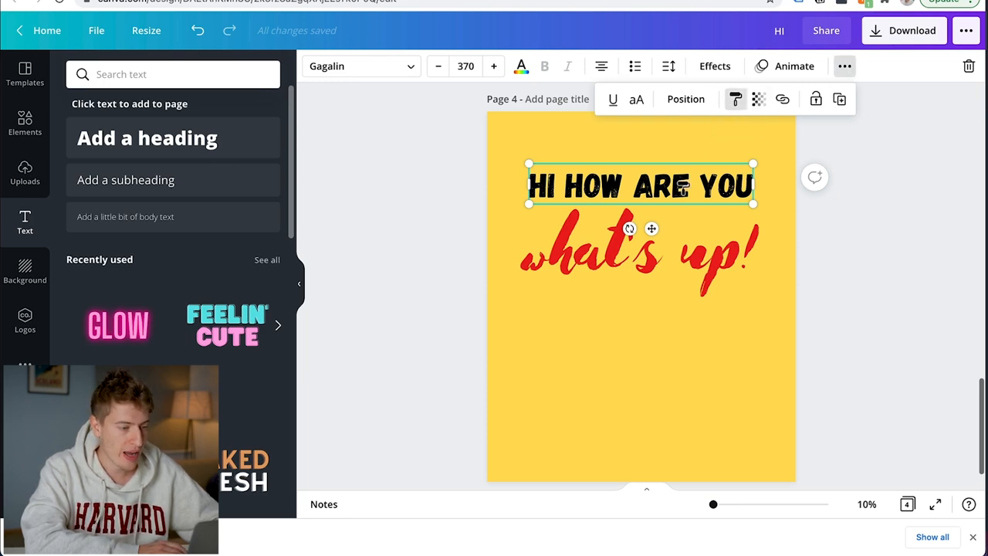
left_click(641, 255)
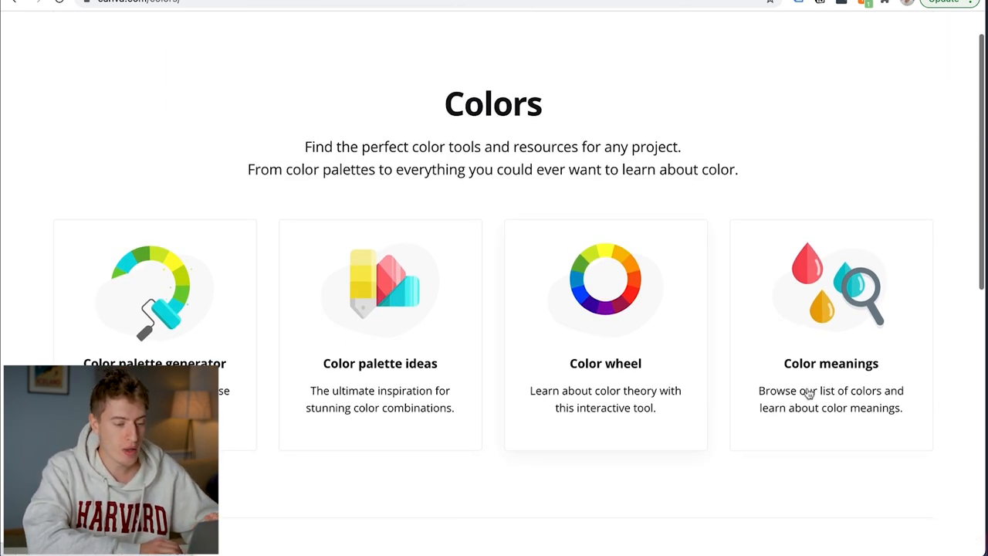
- Open the Color meanings card and reach its colour-name search with the grid of colour tiles
scroll("down", 3)
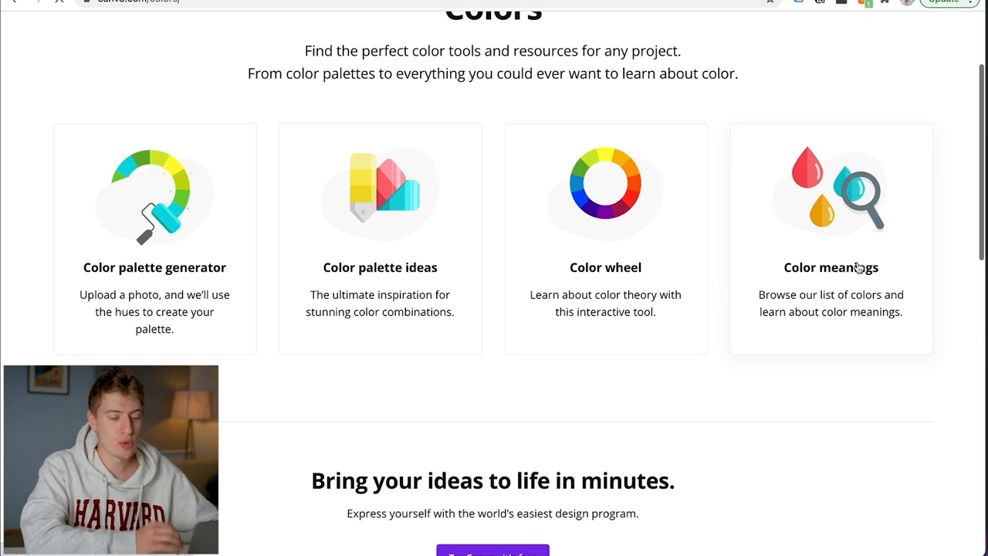
left_click(831, 267)
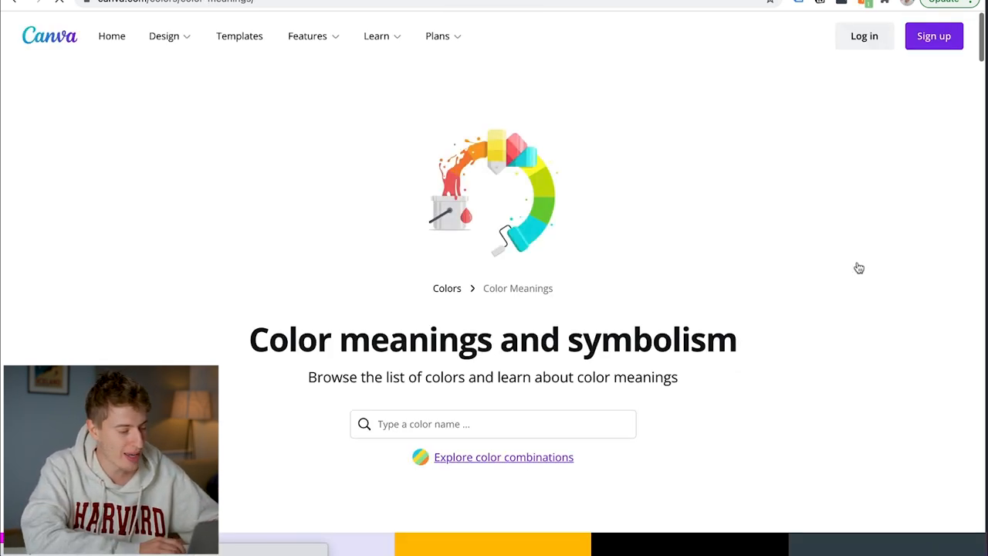
scroll("down", 3)
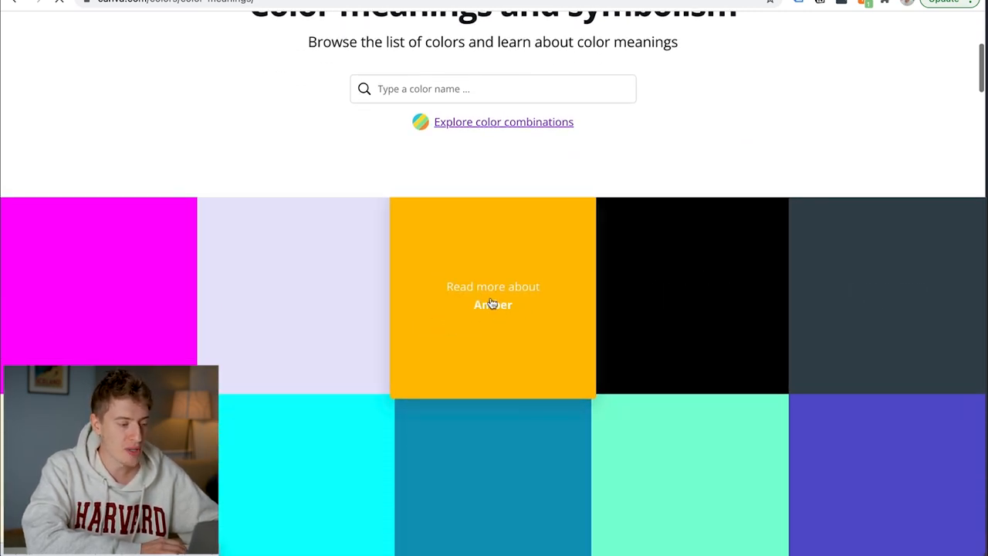
mouse_move(528, 388)
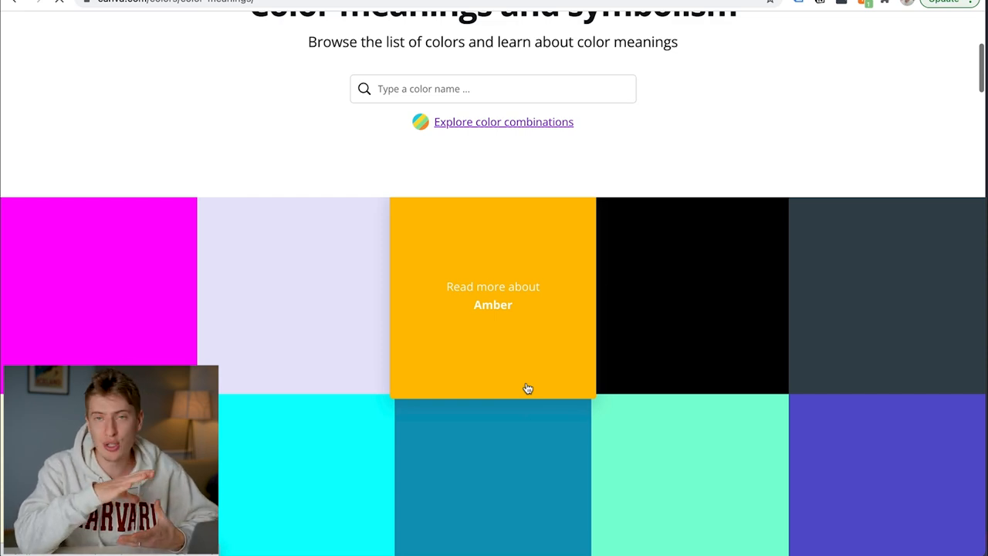
left_click(493, 297)
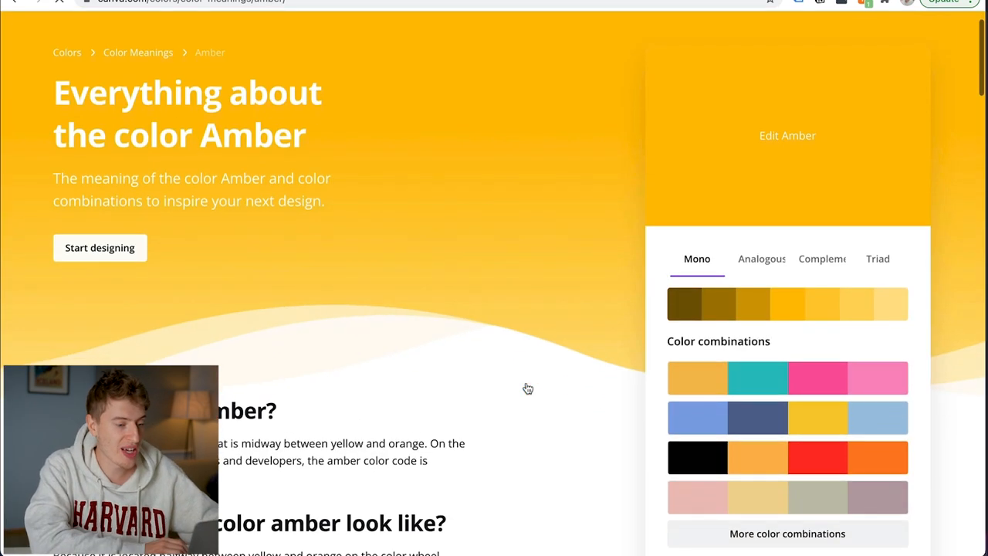
scroll("down", 3)
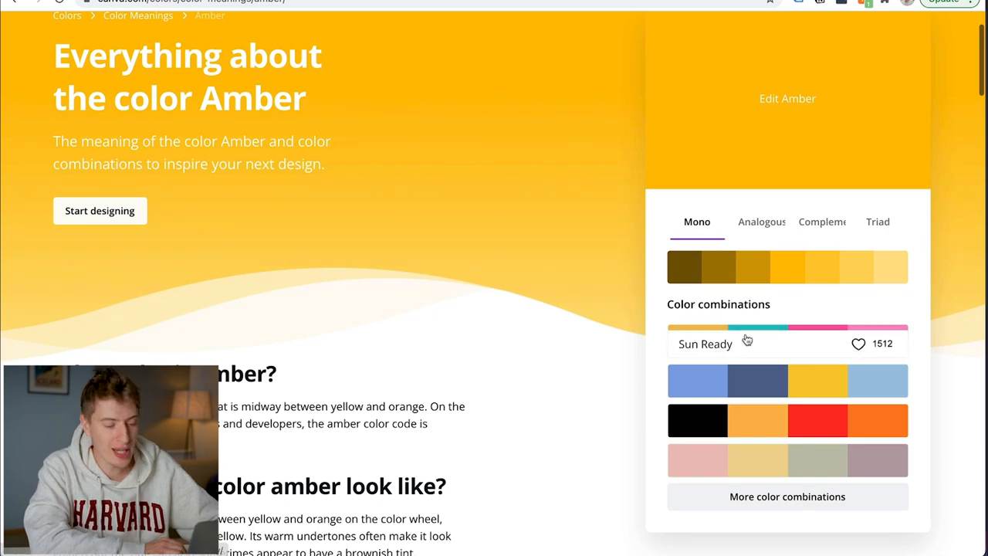
scroll("down", 3)
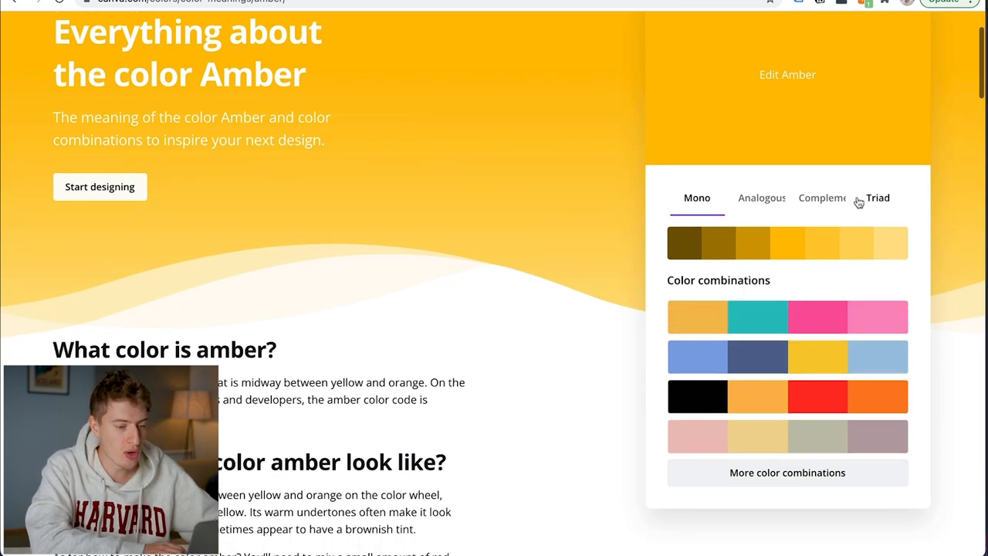
scroll("down", 3)
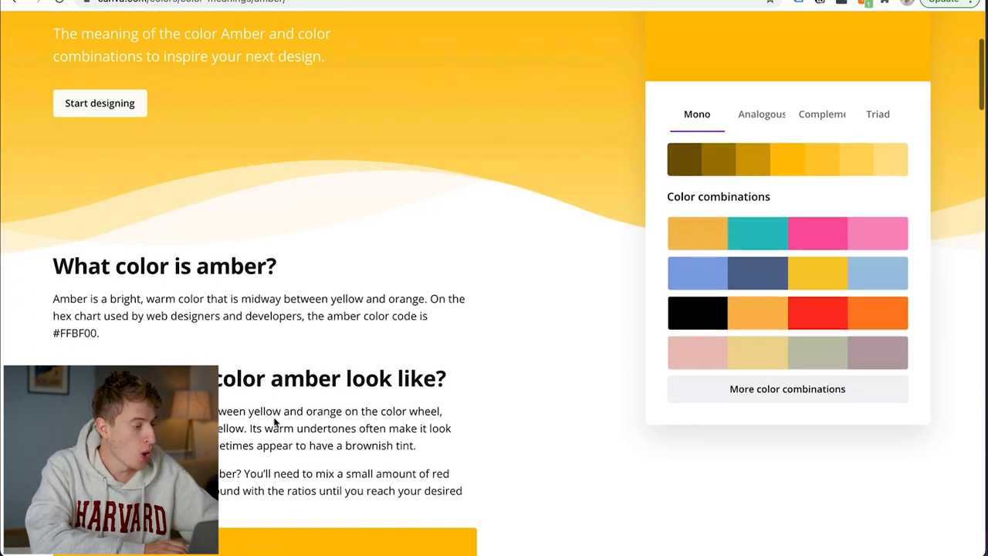
scroll("down", 3)
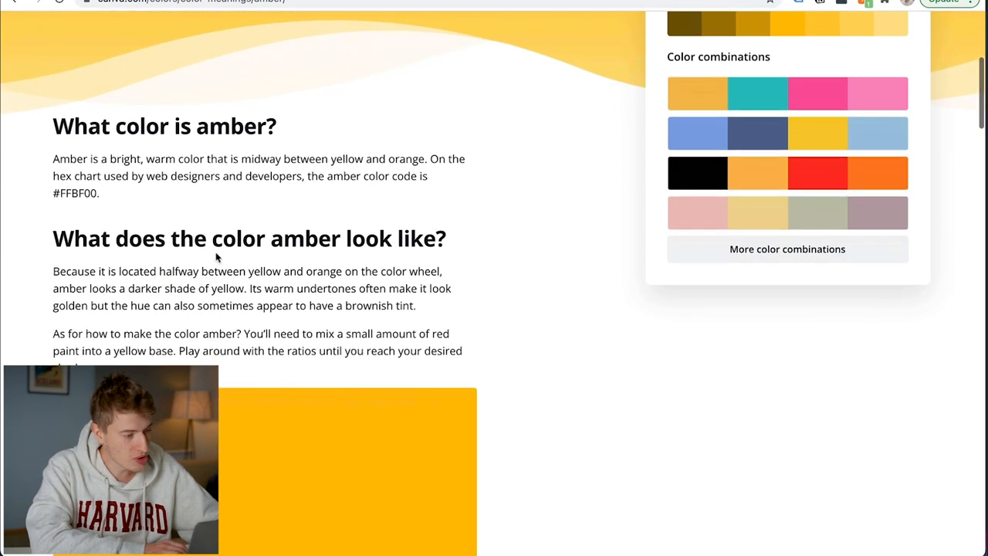
scroll("down", 3)
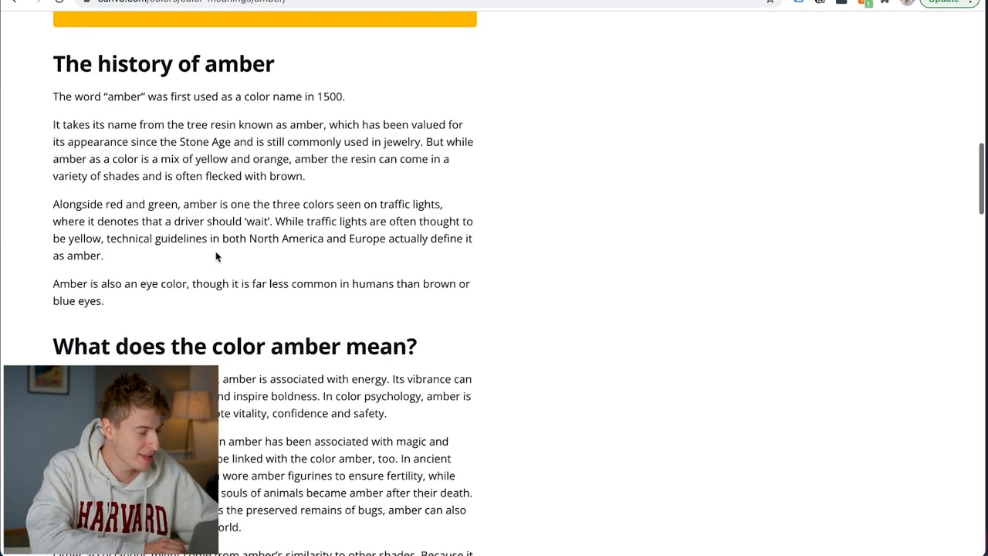
scroll("down", 3)
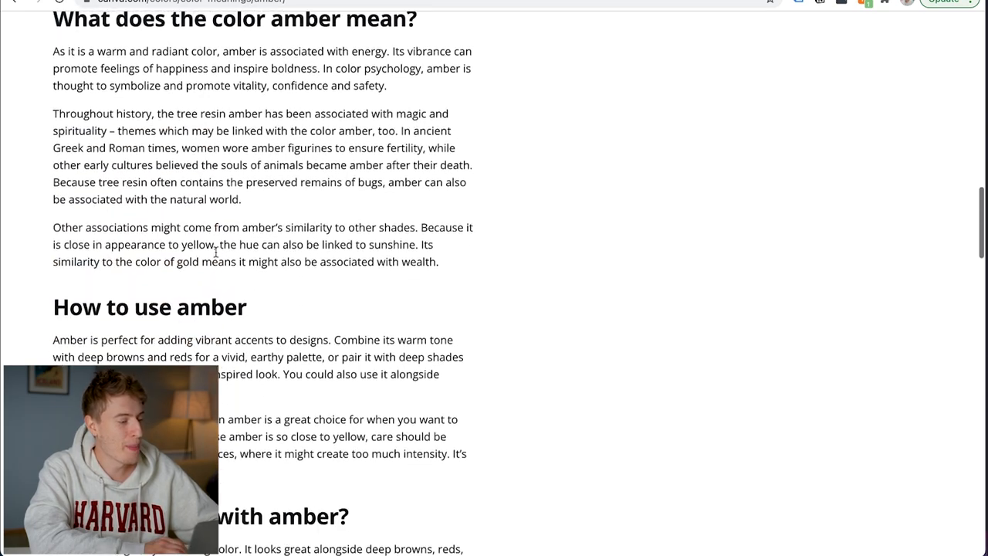
scroll("down", 3)
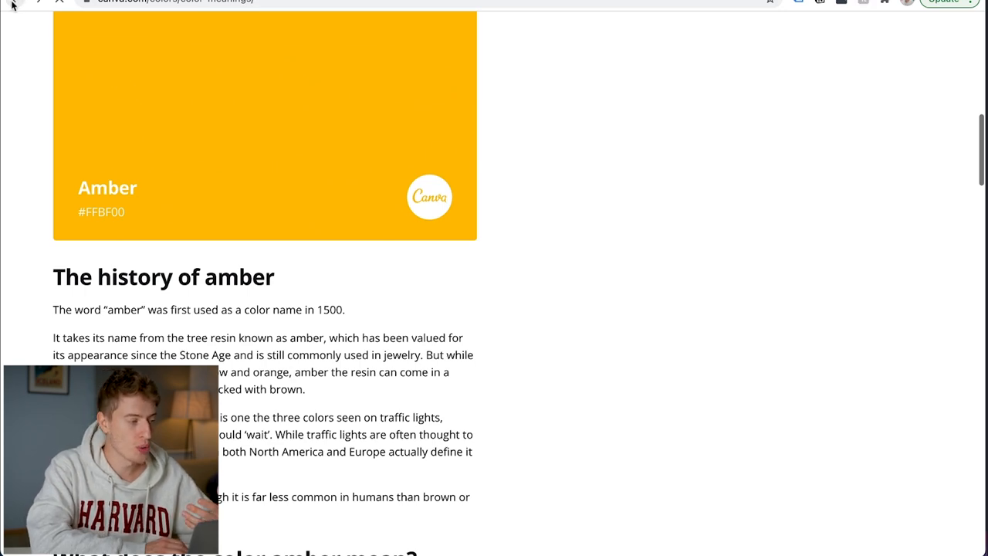
scroll("up", 3)
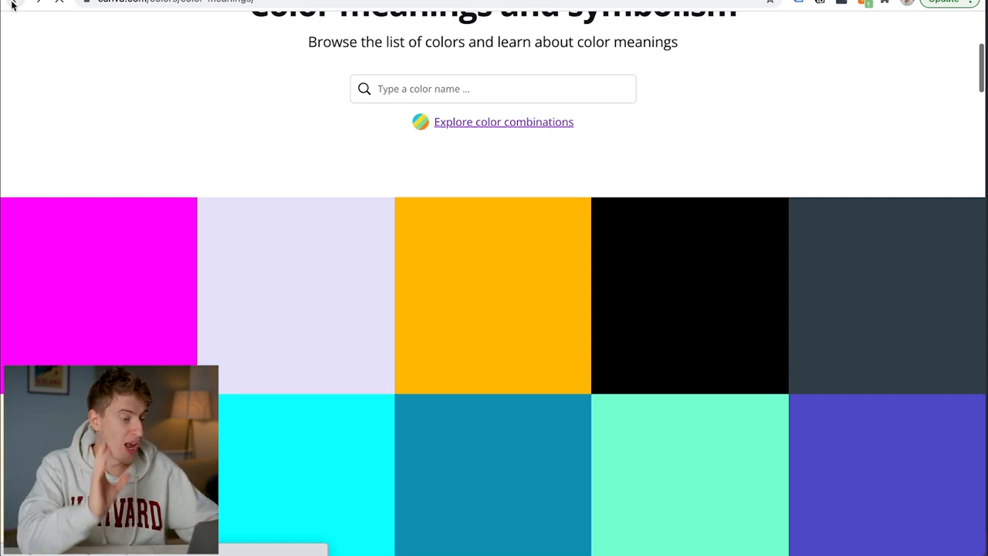
- Try a Tetradic combination and shift the base colour toward golden brown
scroll("up", 3)
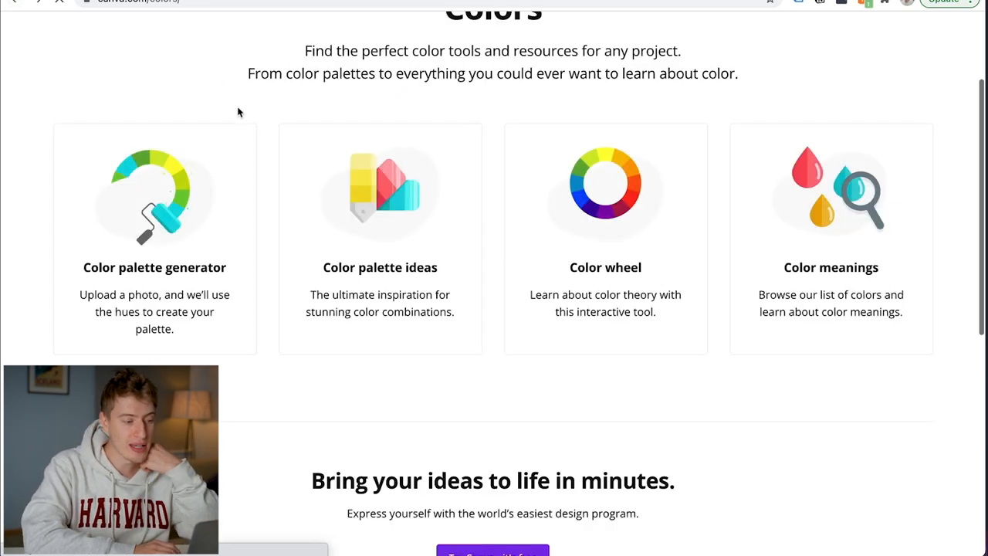
mouse_move(624, 268)
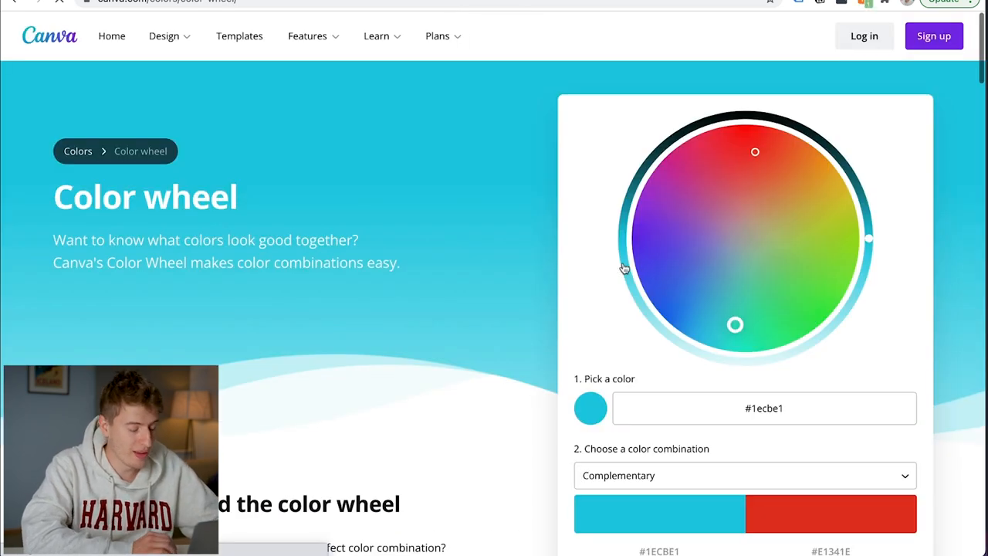
scroll("down", 3)
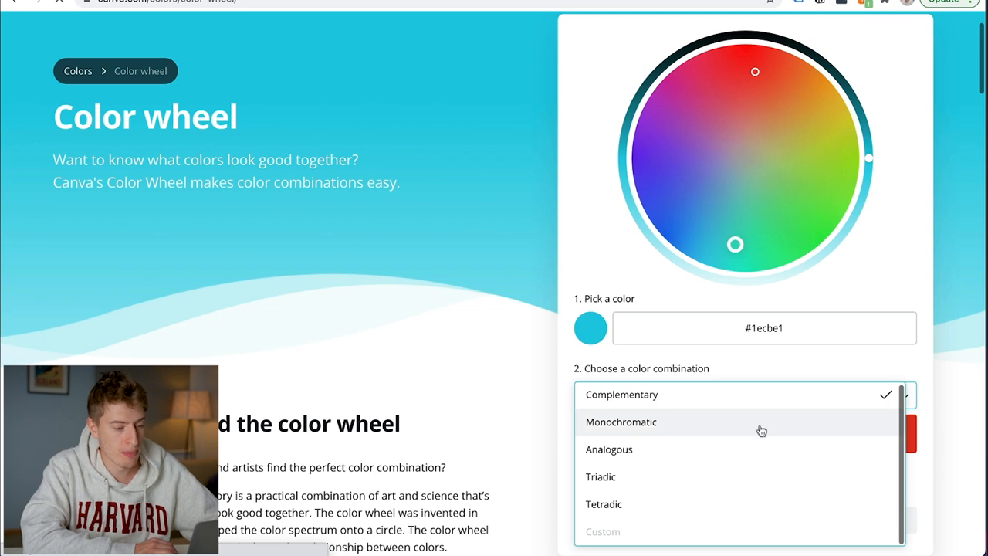
mouse_move(719, 516)
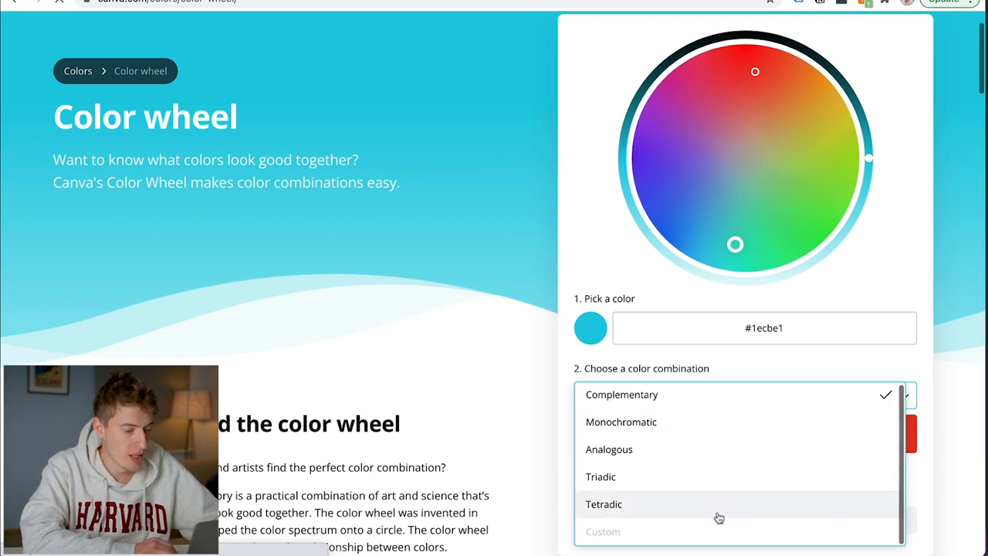
left_click(603, 503)
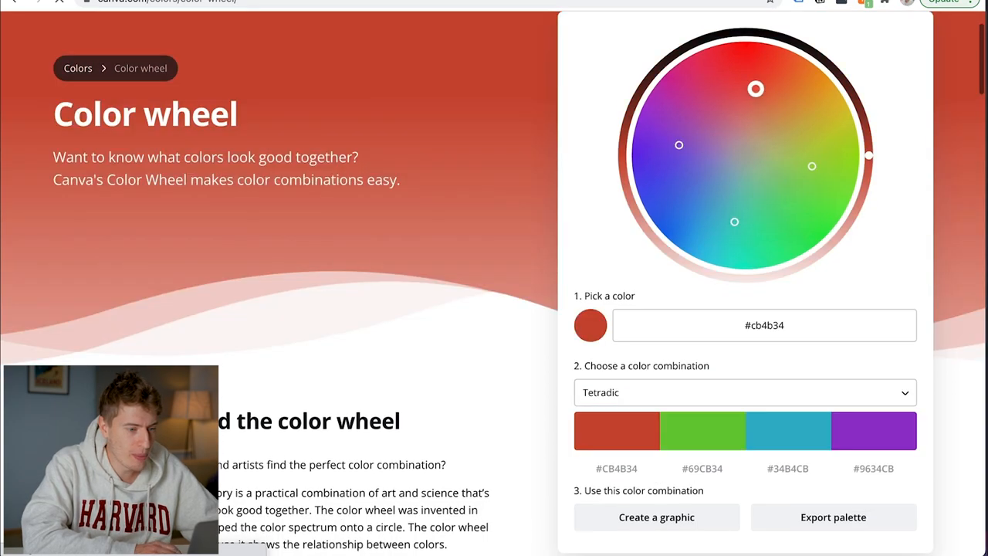
left_click_drag(755, 88, 789, 111)
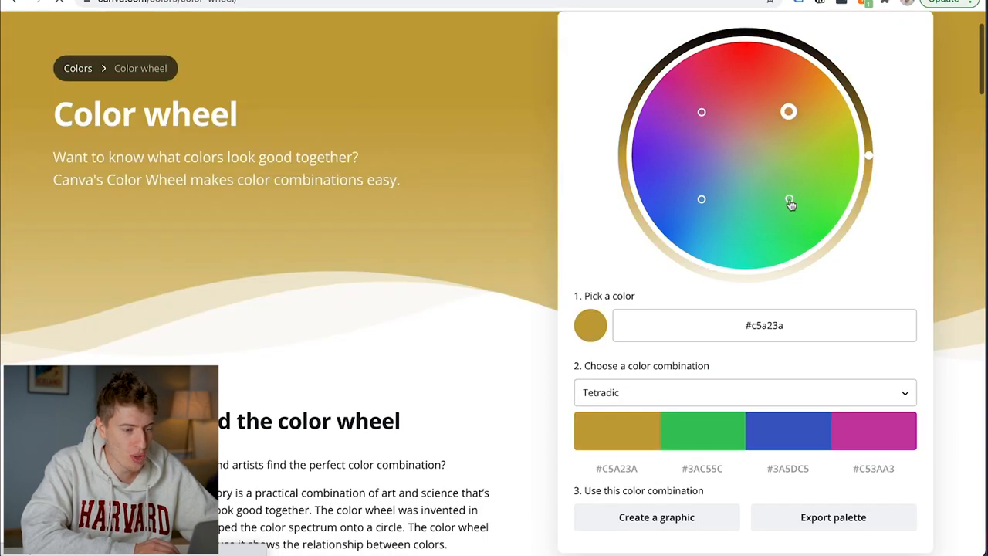
- Switch to a Monochromatic pairing on green #37e31c and review the colour theory explainer
left_click(744, 393)
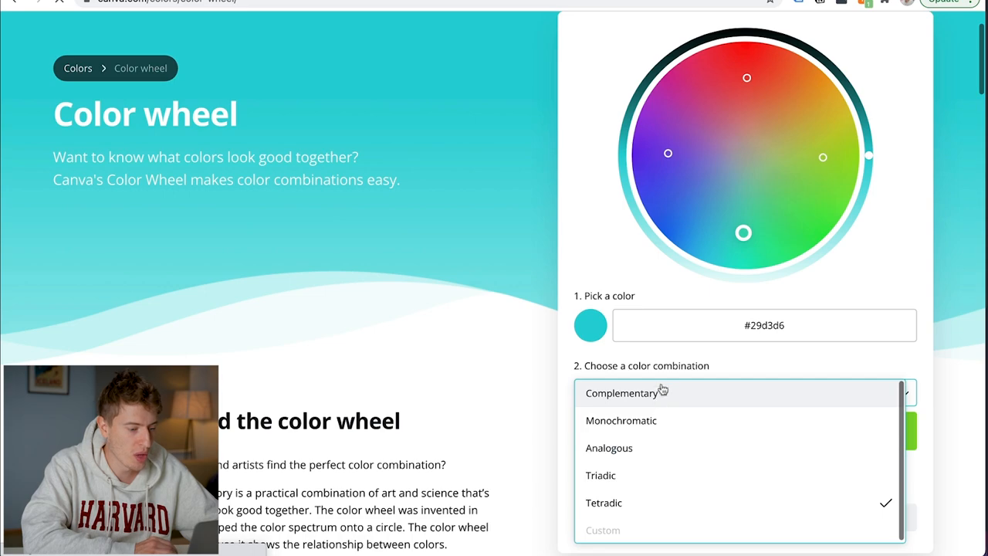
left_click(621, 420)
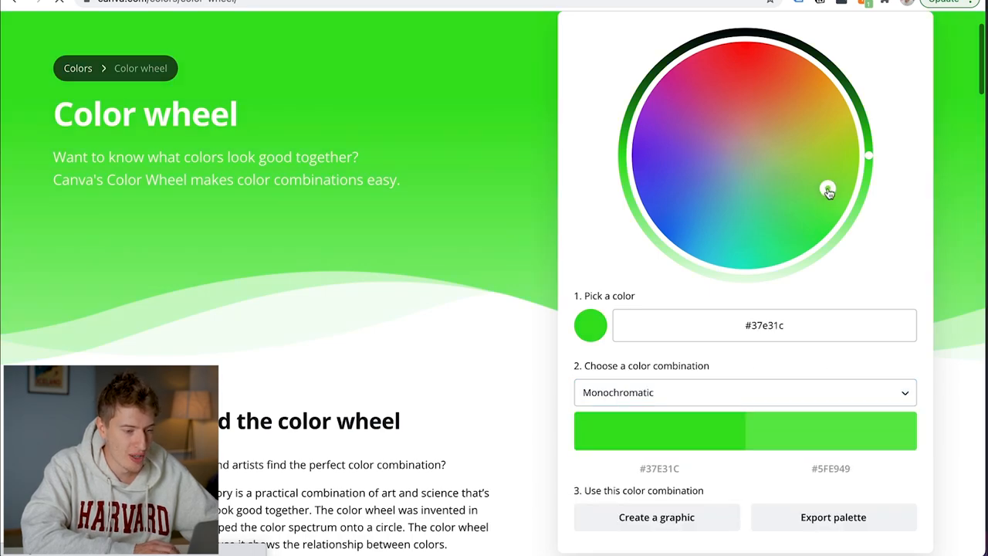
scroll("down", 3)
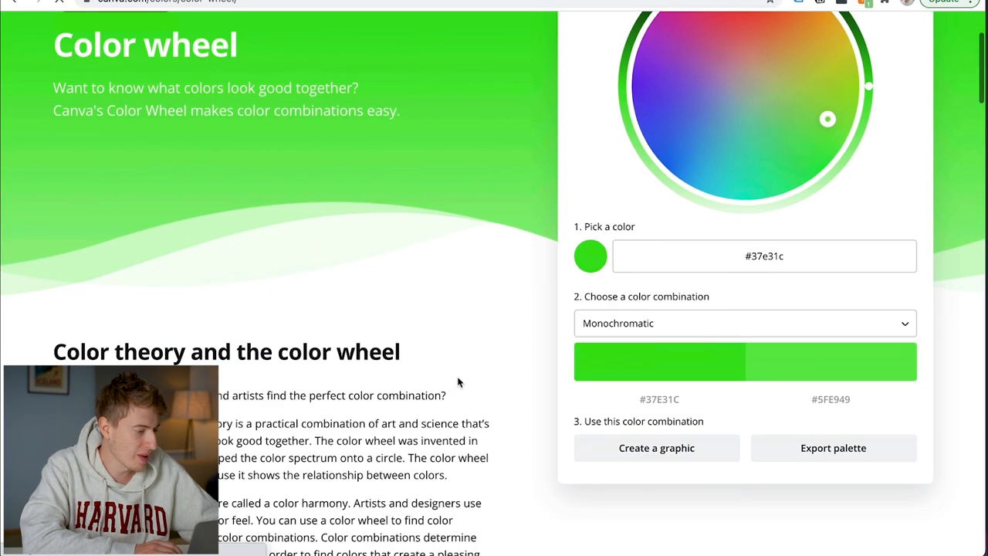
scroll("down", 3)
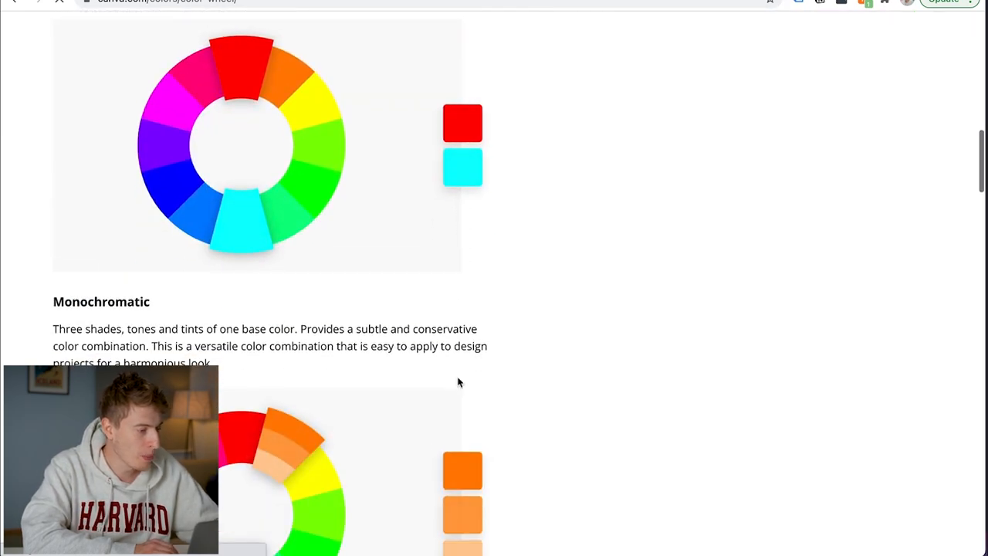
scroll("down", 3)
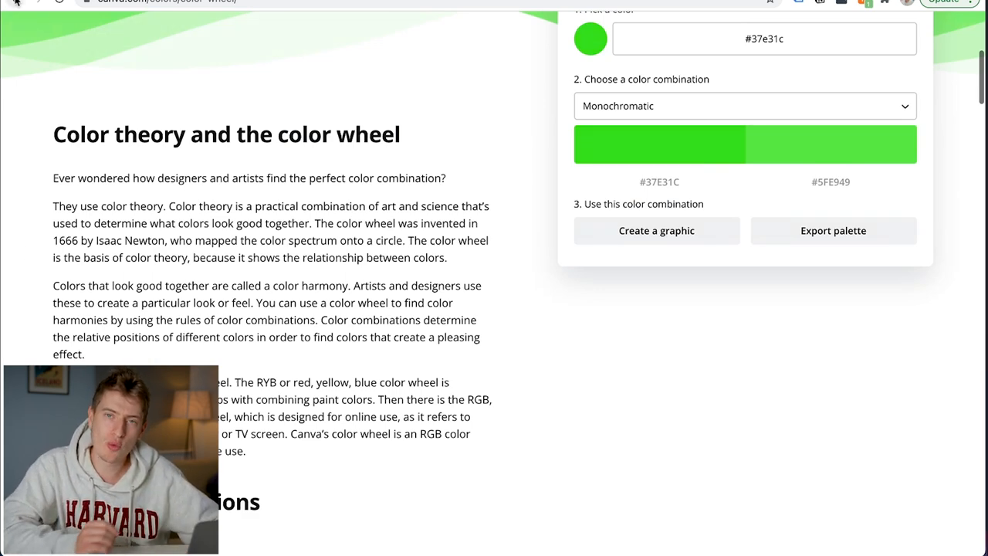
mouse_move(14, 3)
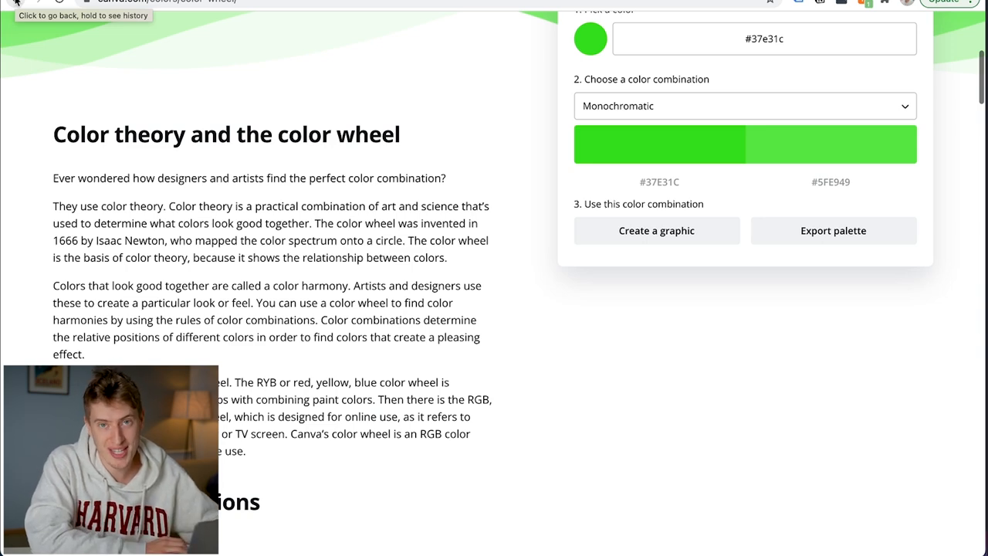
- Load the demo canoe photo to extract its Stromboli, Bon Jour, Cascade and Hit Gray palette
left_click(14, 3)
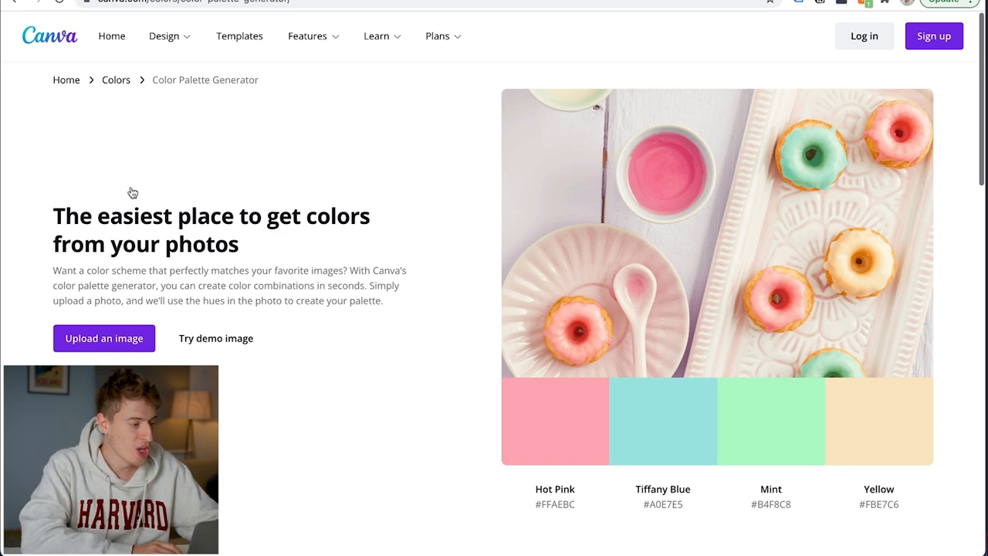
mouse_move(800, 276)
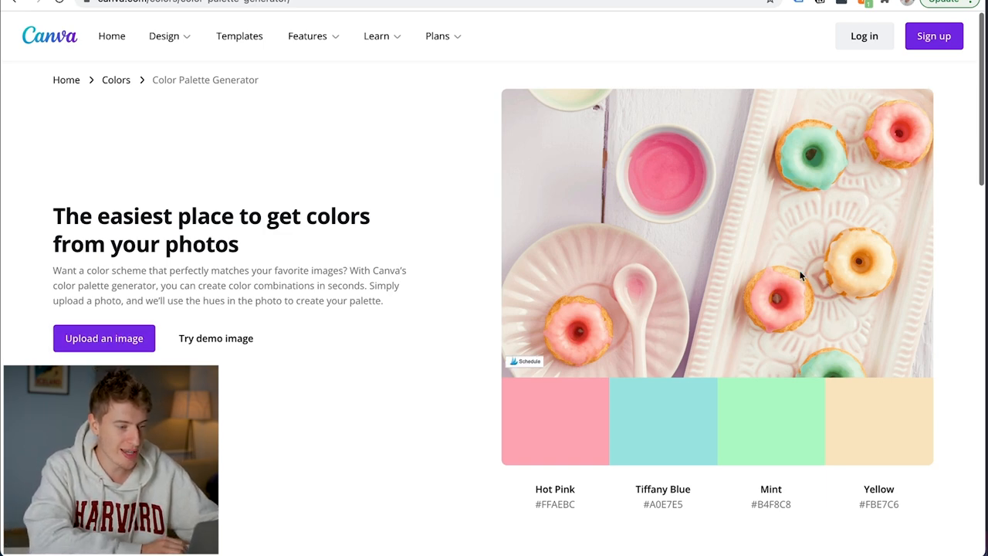
scroll("down", 3)
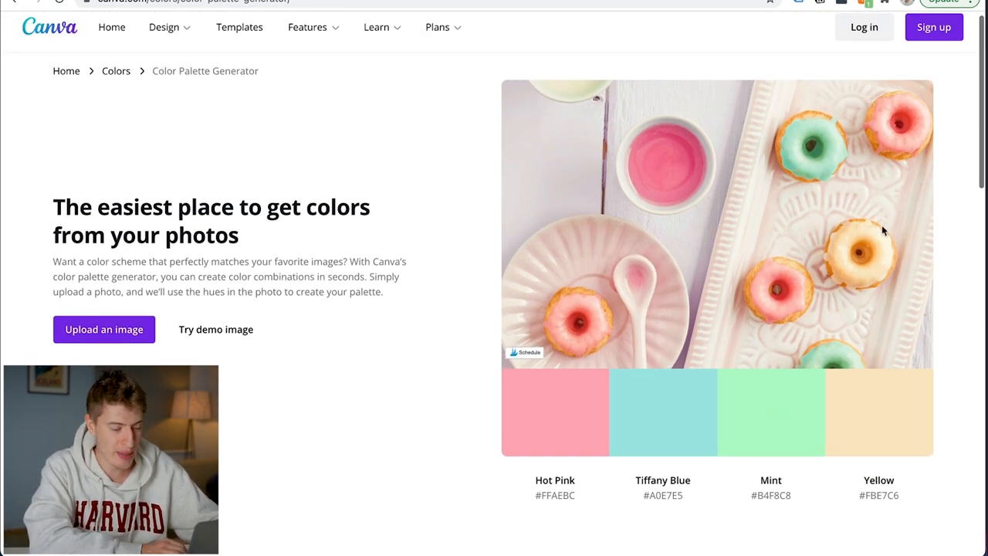
mouse_move(800, 471)
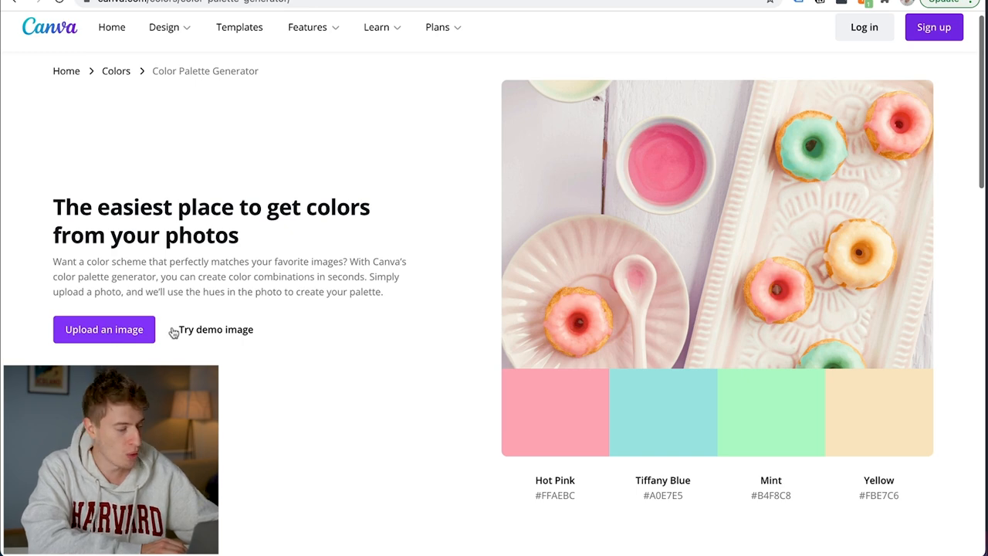
left_click(216, 329)
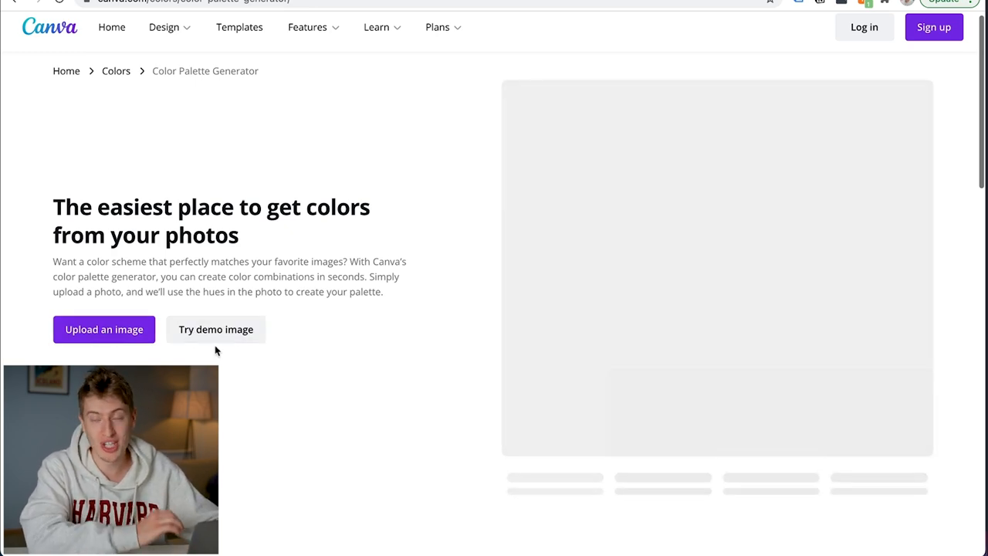
left_click(216, 329)
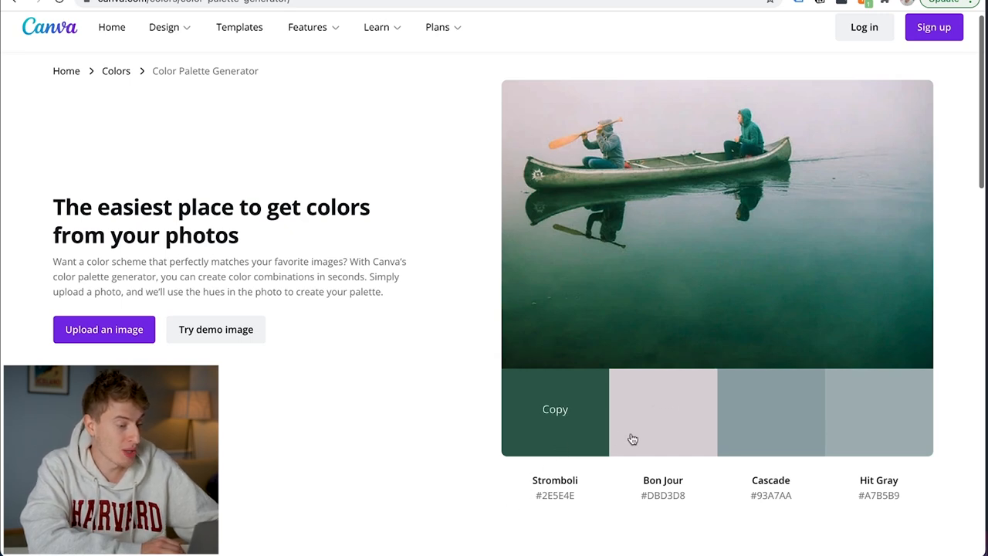
mouse_move(879, 442)
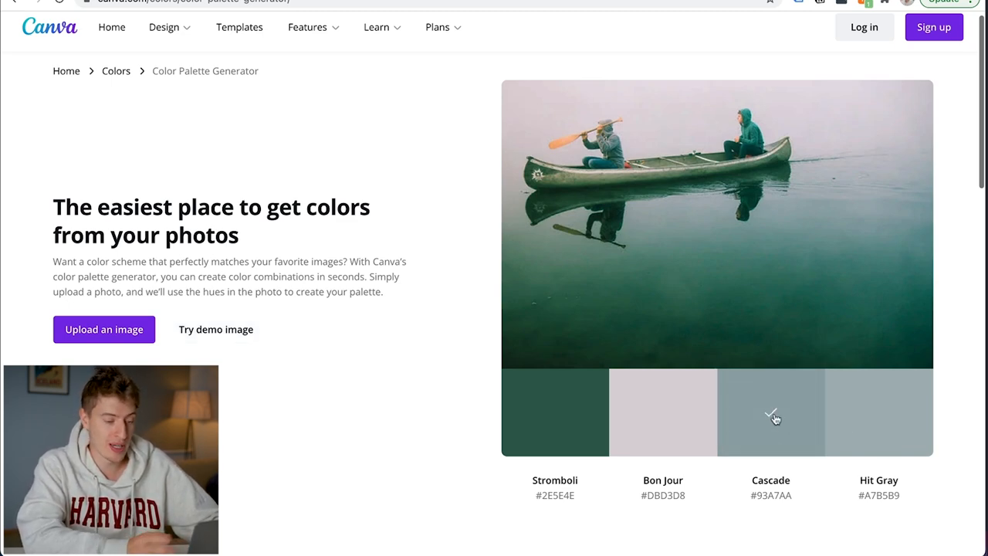
mouse_move(770, 506)
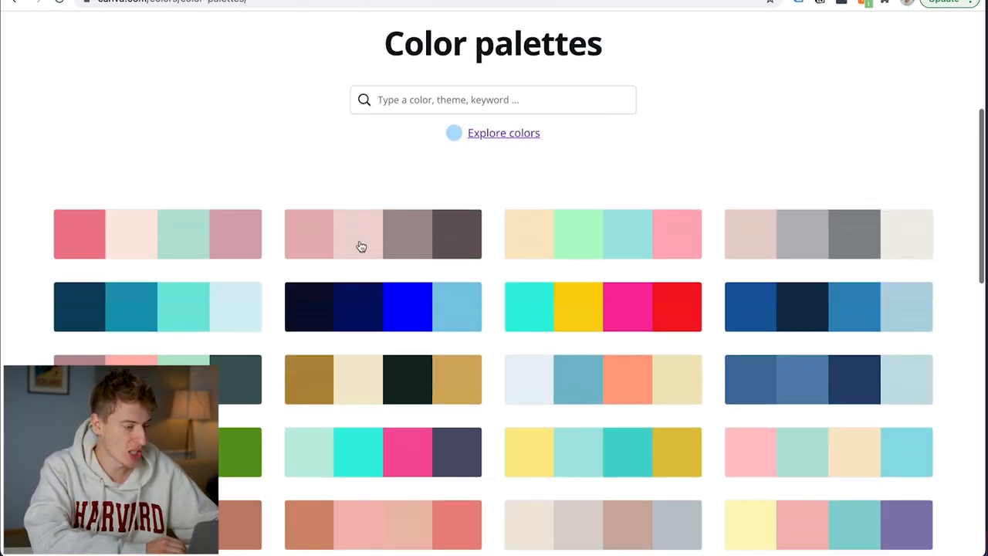
- Search the palettes for 'blue' and open The Deep Blue palette with its four shades
scroll("down", 3)
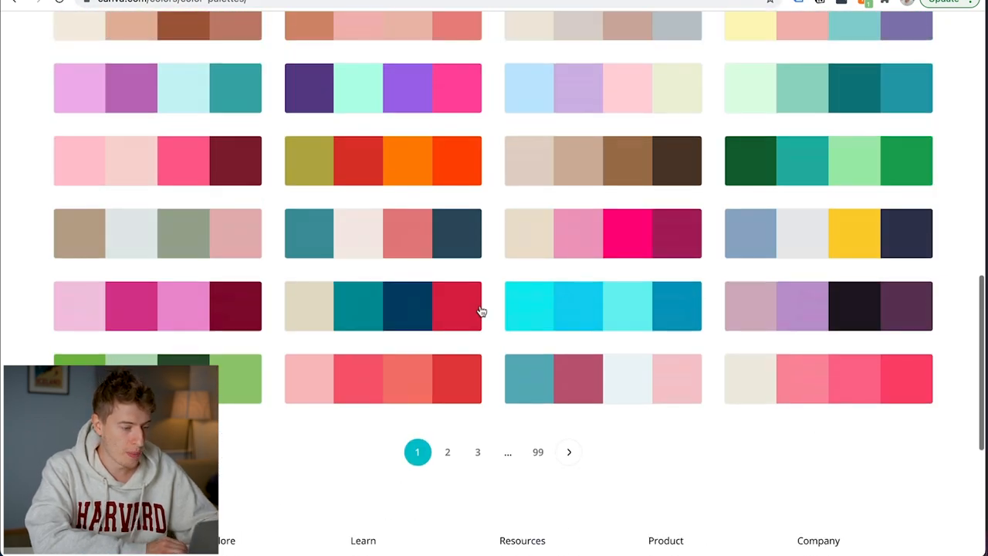
scroll("up", 3)
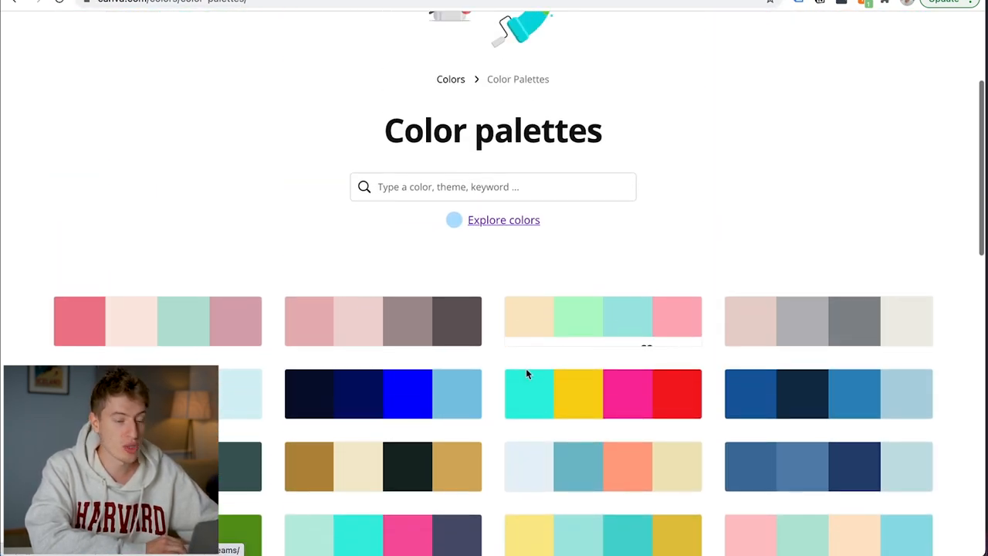
left_click(493, 185)
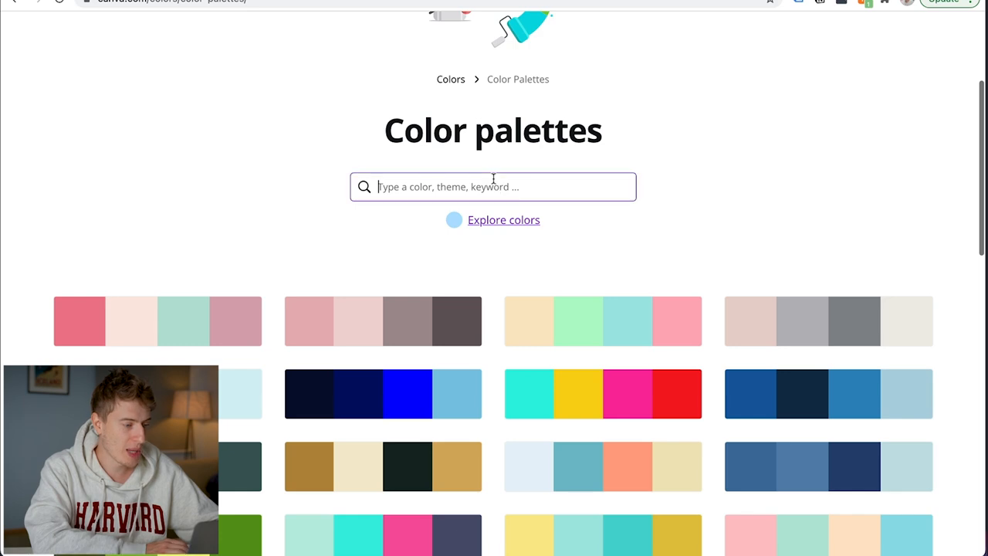
type("blue")
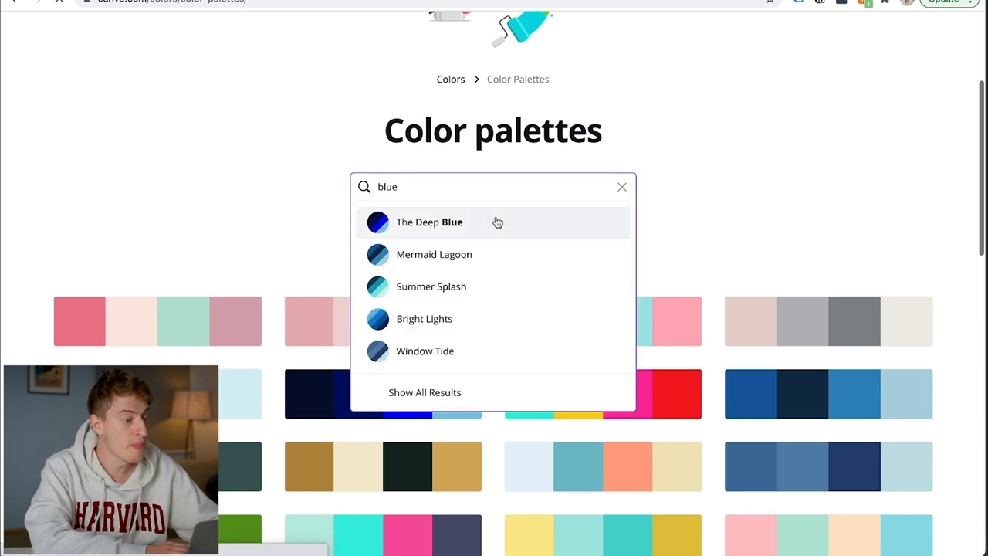
left_click(429, 223)
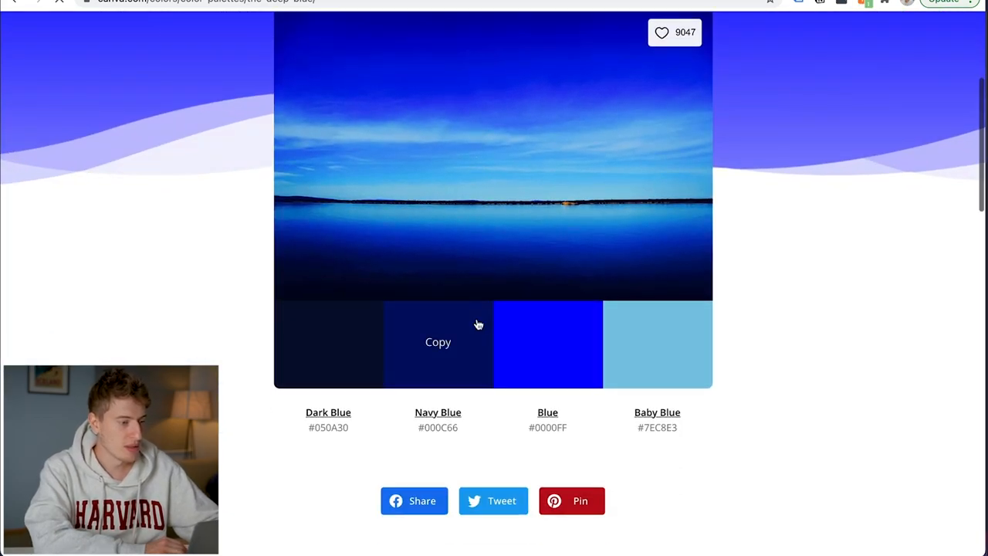
scroll("down", 3)
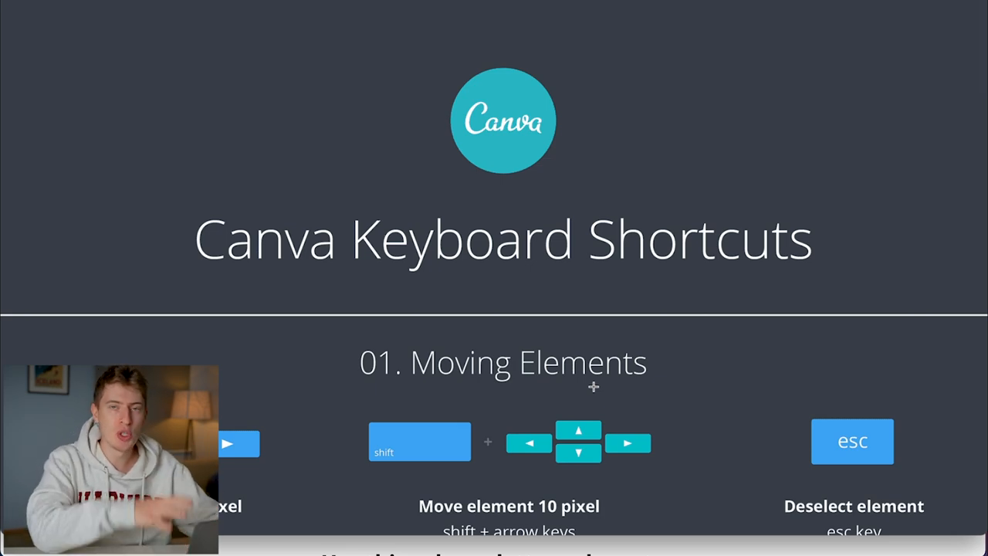
- Scroll through the shortcuts chart's Moving Elements, Text and Other sections
scroll("down", 3)
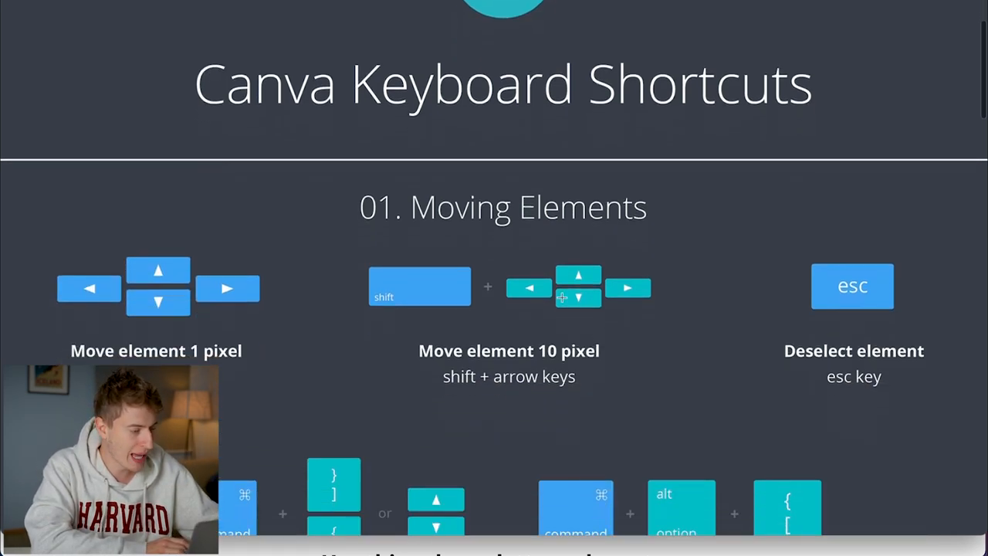
scroll("down", 3)
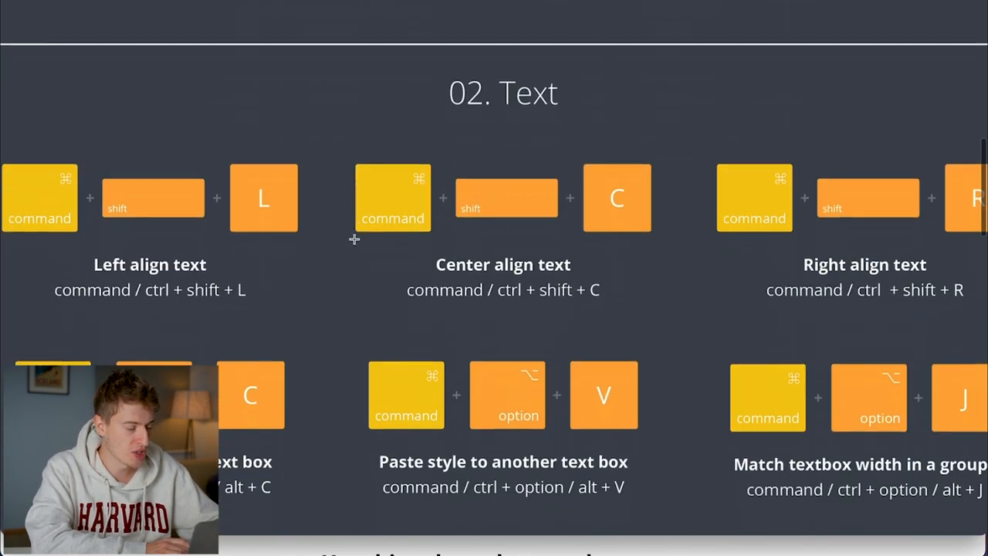
scroll("down", 3)
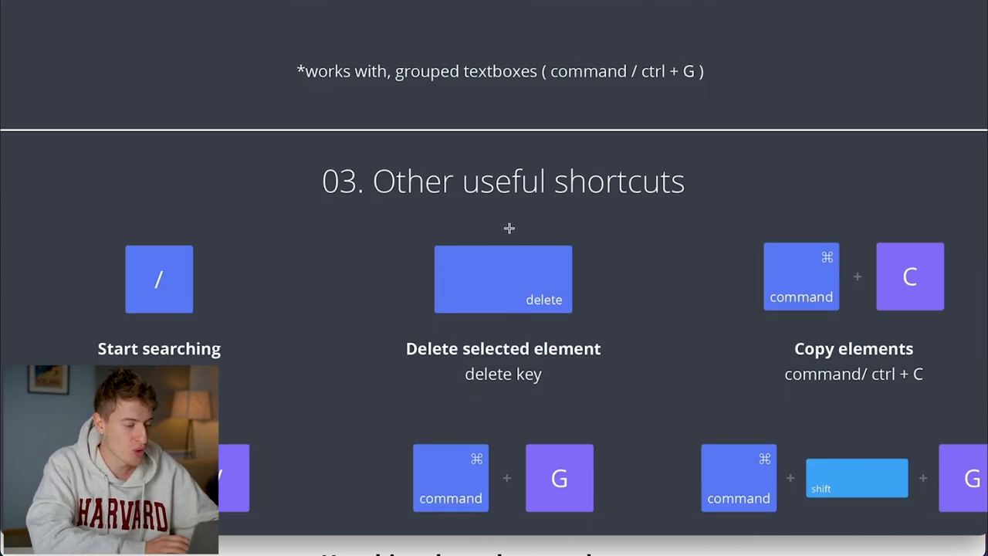
scroll("down", 3)
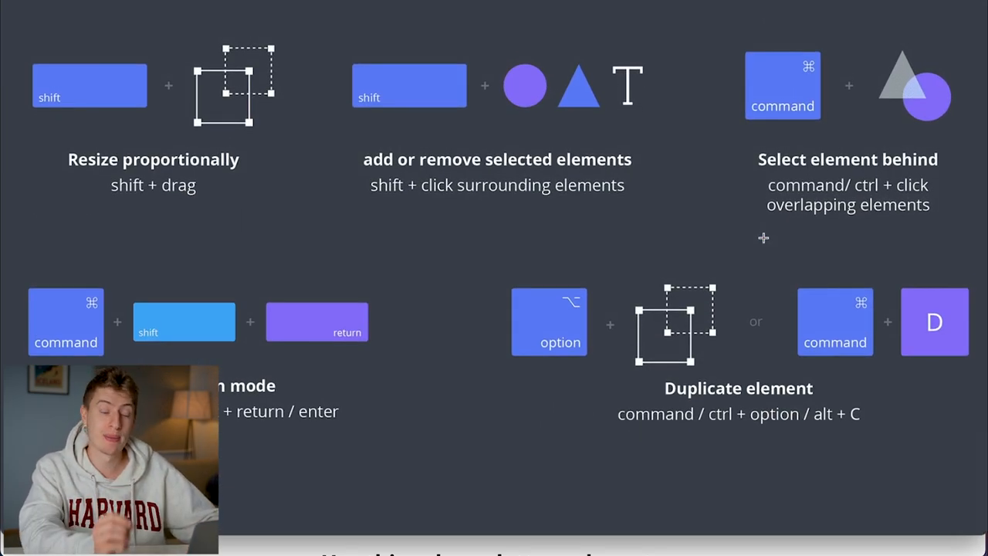
scroll("down", 3)
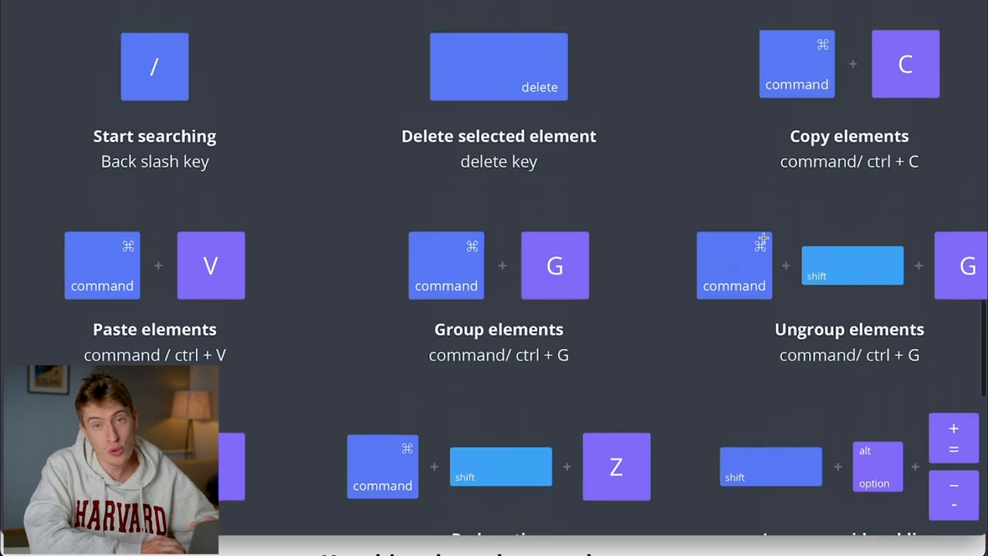
scroll("down", 3)
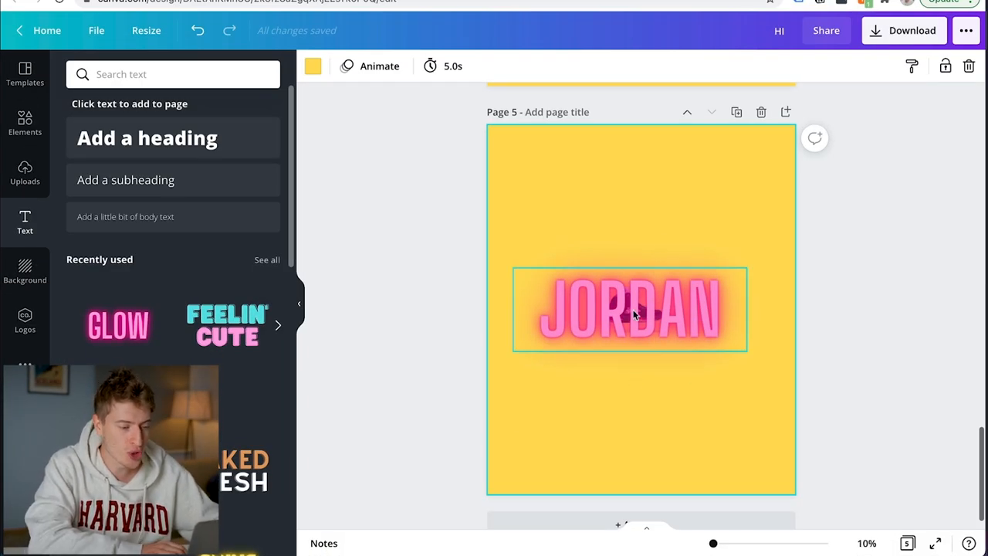
mouse_move(624, 316)
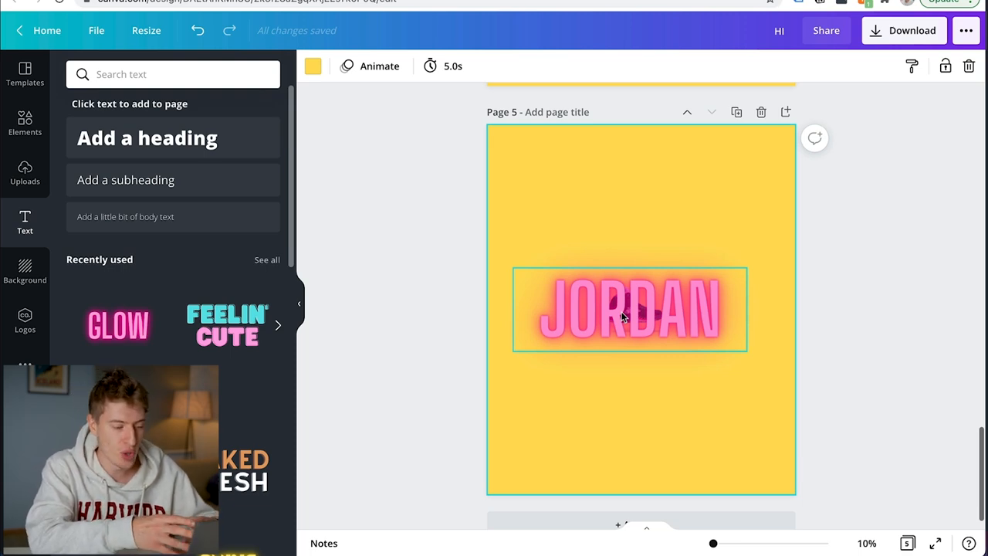
- Select the JORDAN text, then Cmd/Ctrl+click to grab the image lying behind it
left_click(630, 309)
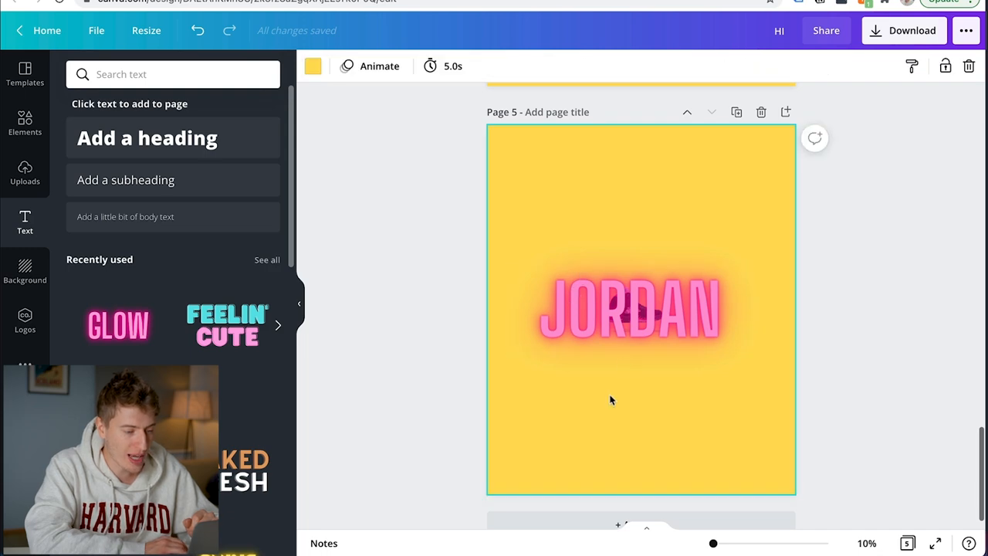
left_click(630, 309)
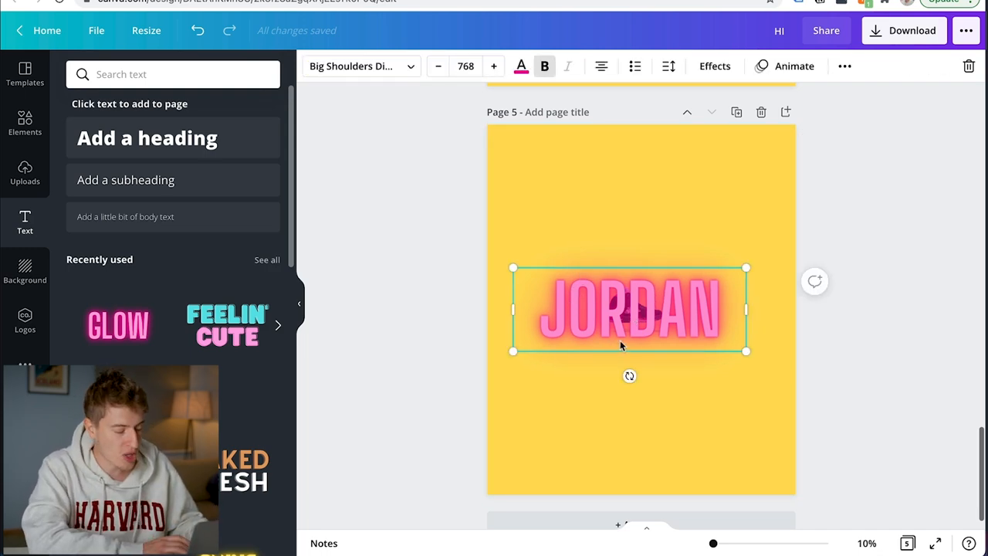
left_click(631, 308)
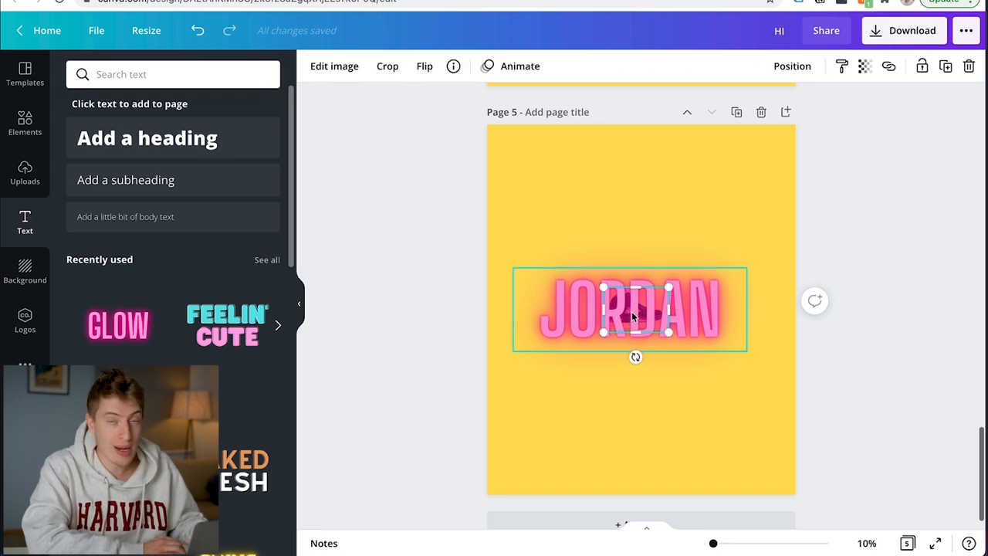
double_click(632, 307)
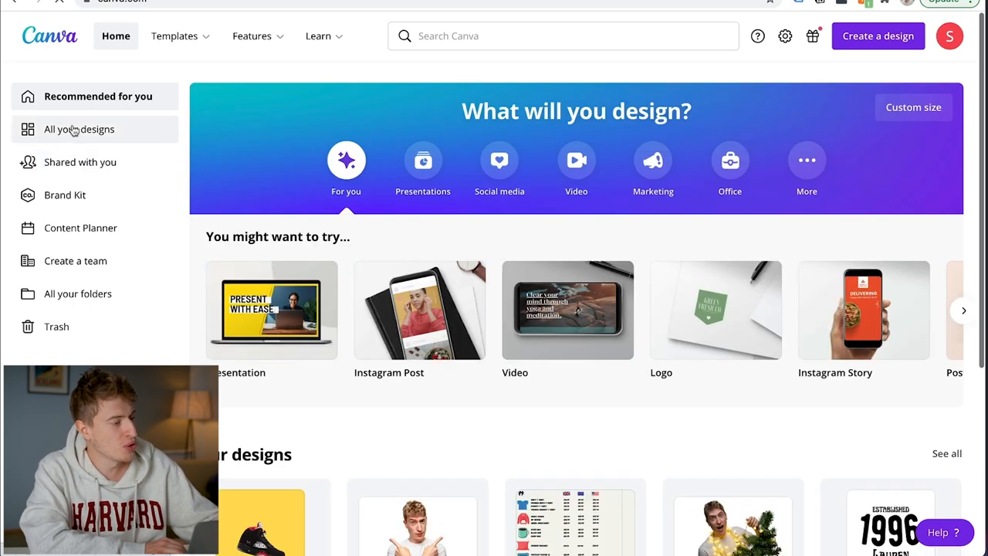
- Open the Brand Kit from the home sidebar, showing logos, colours and the VT323 Regular font
left_click(67, 195)
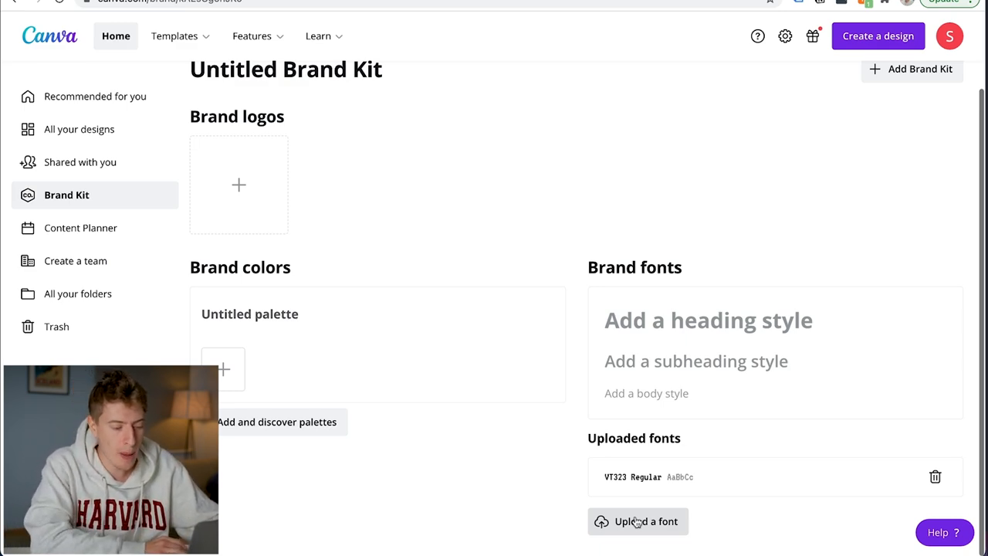
mouse_move(572, 162)
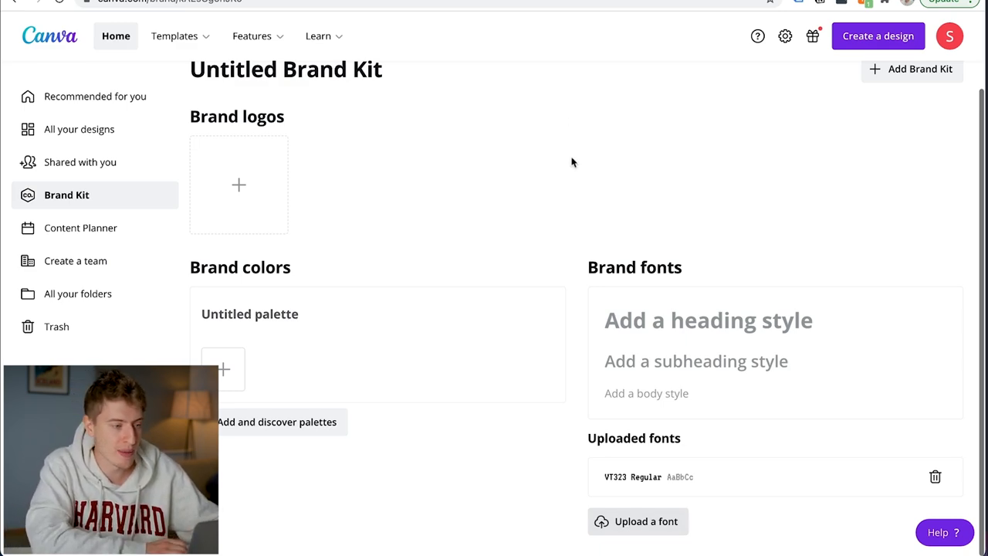